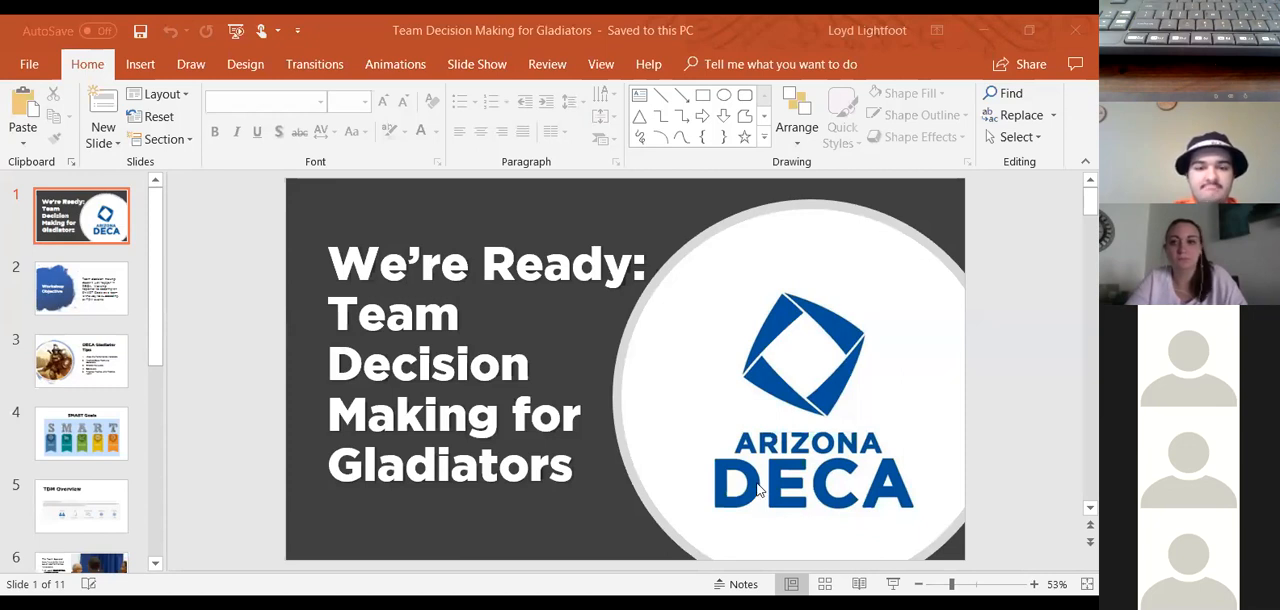
Show slide 2, Workshop Objective, from the thumbnail pane
{"action": "left_click", "coordinate": [80, 288]}
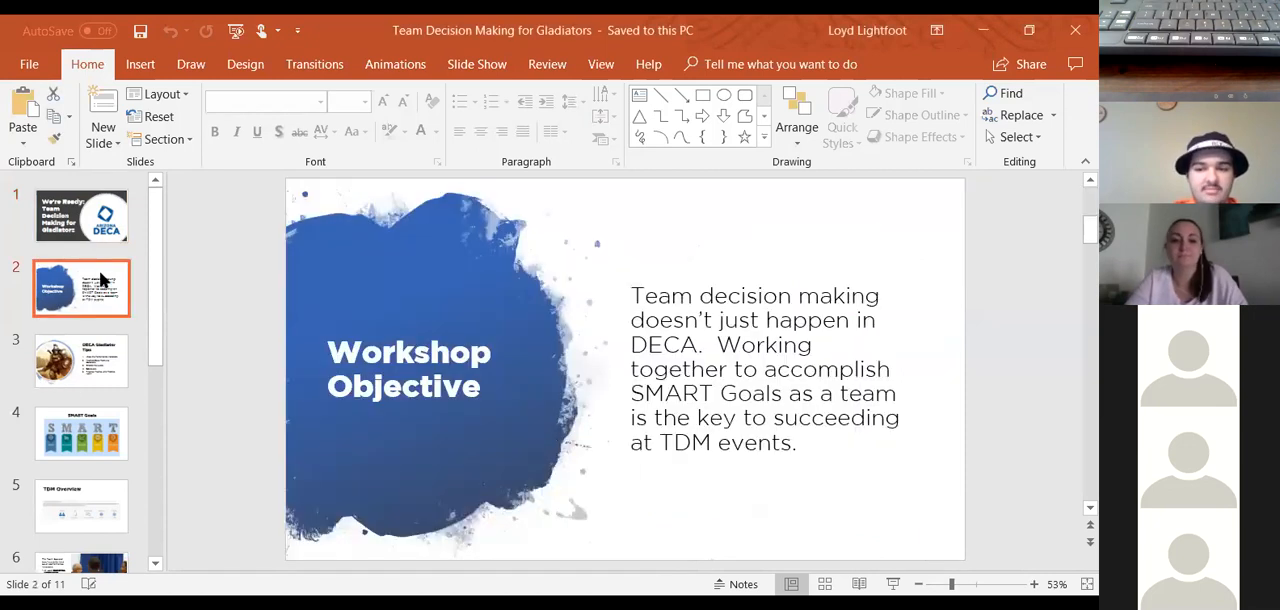
{"action": "mouse_move", "coordinate": [100, 280]}
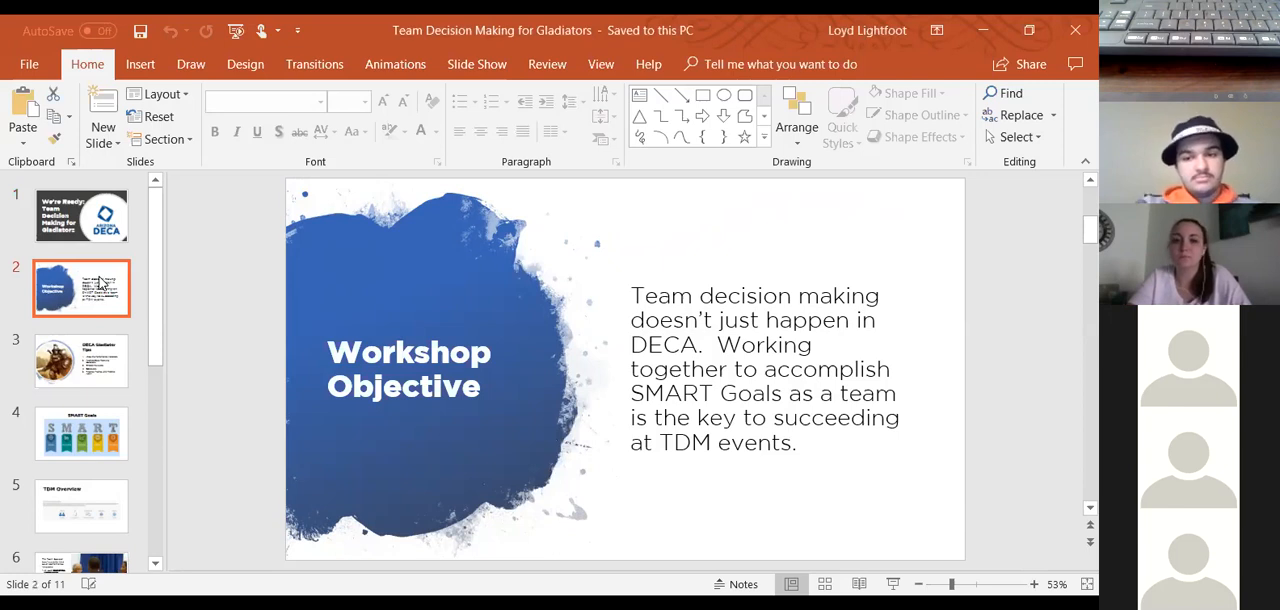
Show slide 3, DECA Gladiator Tips, with its five numbered tips
{"action": "left_click", "coordinate": [80, 360]}
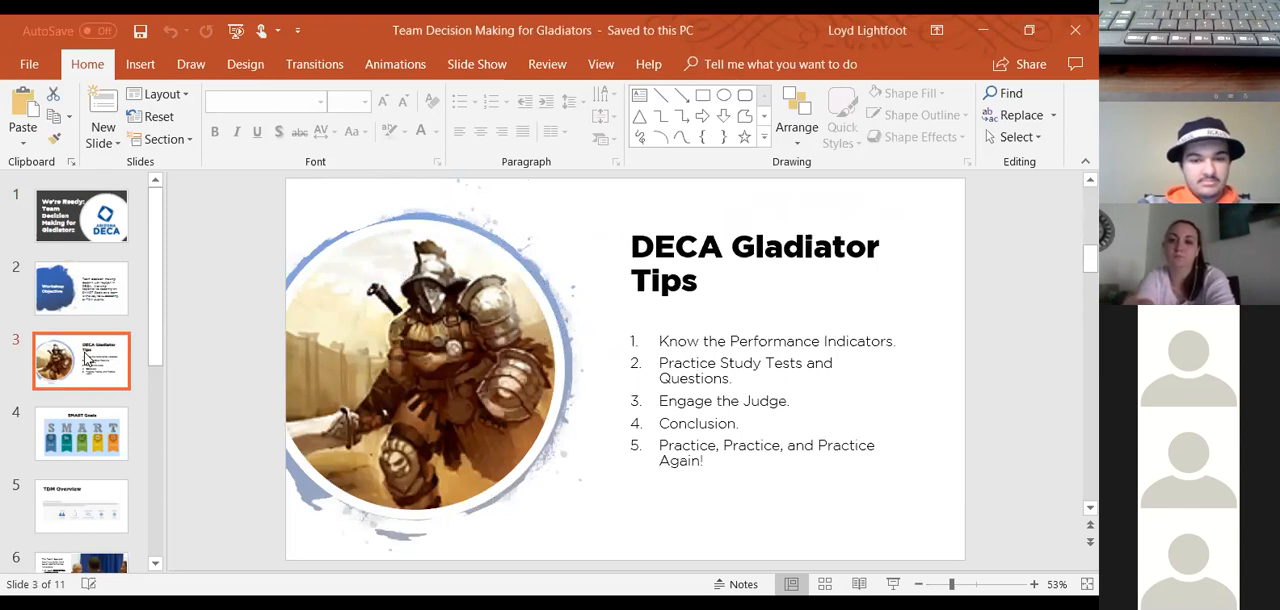
{"action": "mouse_move", "coordinate": [100, 420]}
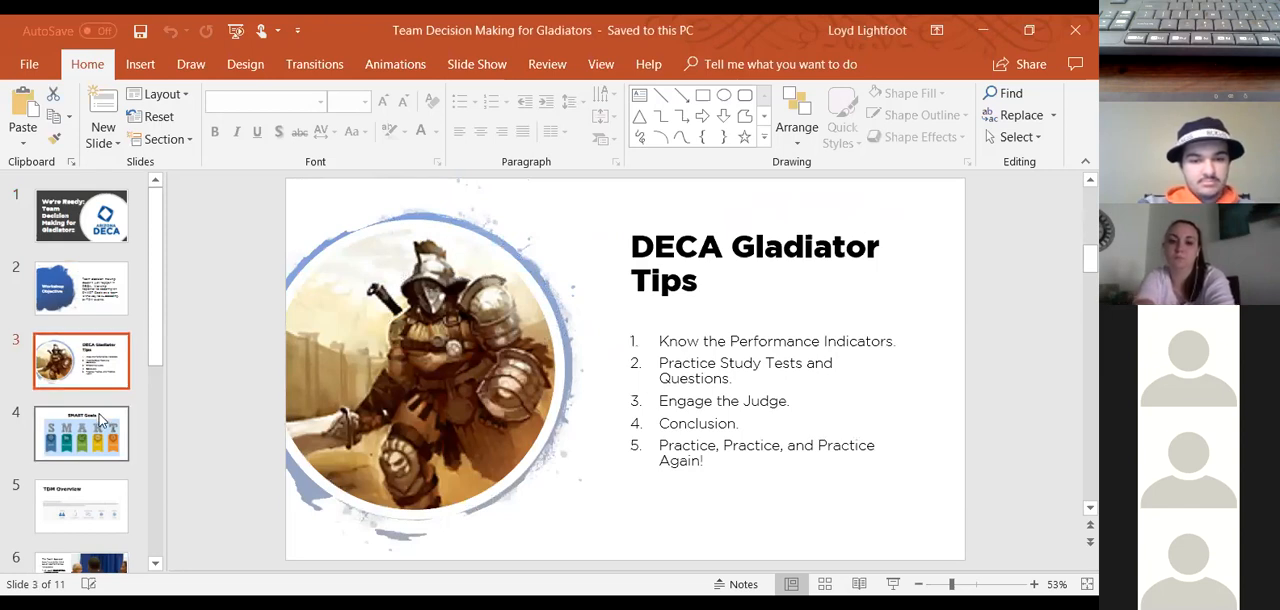
Show slide 4, SMART Goals, breaking down Specific, Measurable, Attainable, Relevant, Time Based
{"action": "left_click", "coordinate": [80, 434]}
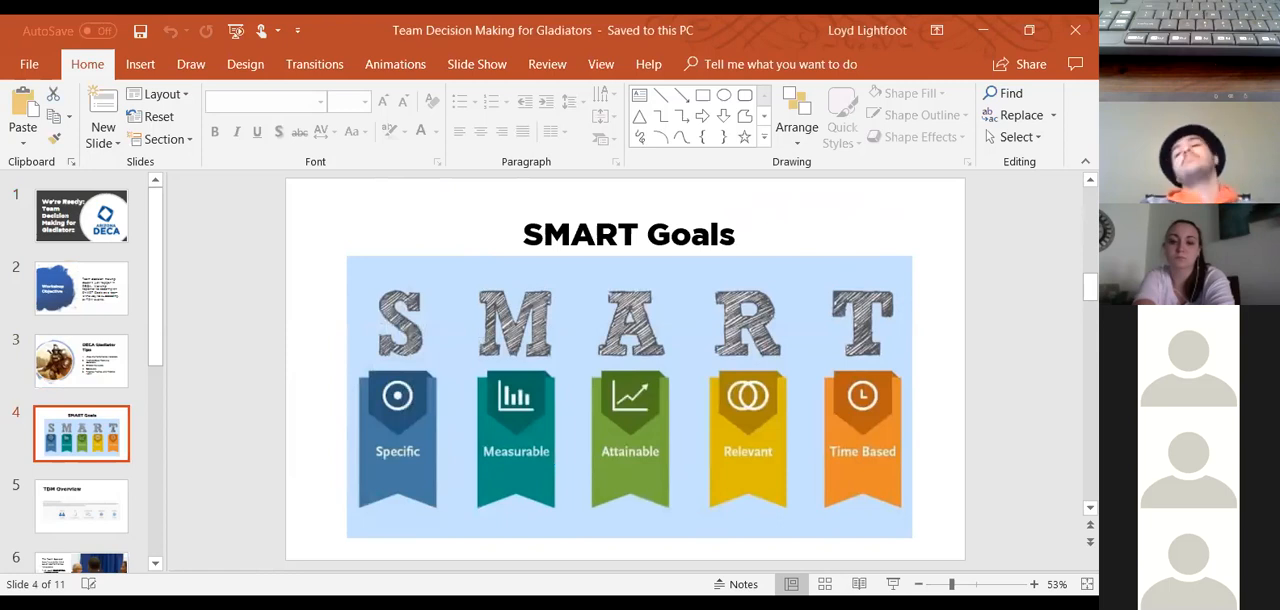
{"action": "mouse_move", "coordinate": [696, 500]}
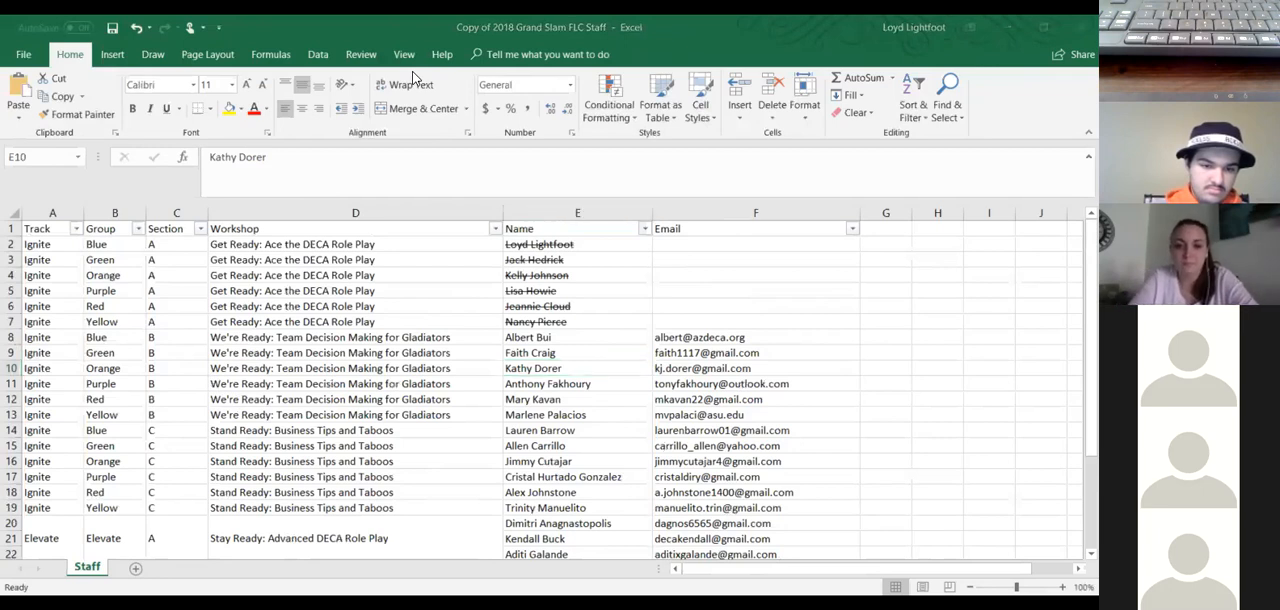
{"action": "mouse_move", "coordinate": [628, 452]}
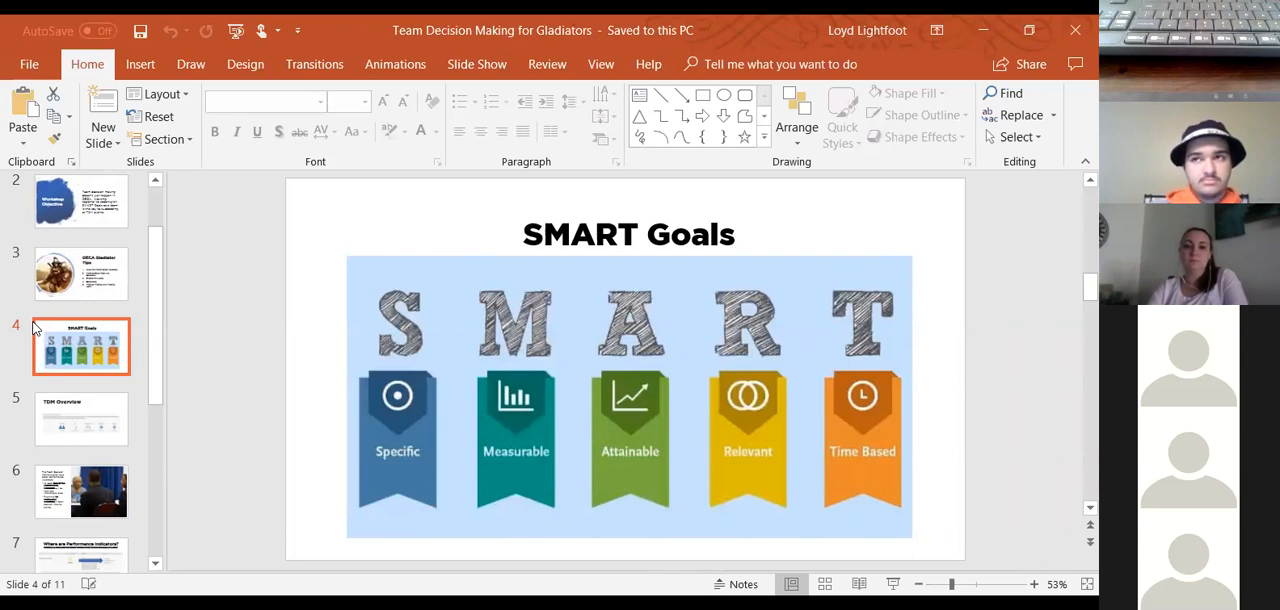
{"action": "mouse_move", "coordinate": [80, 418]}
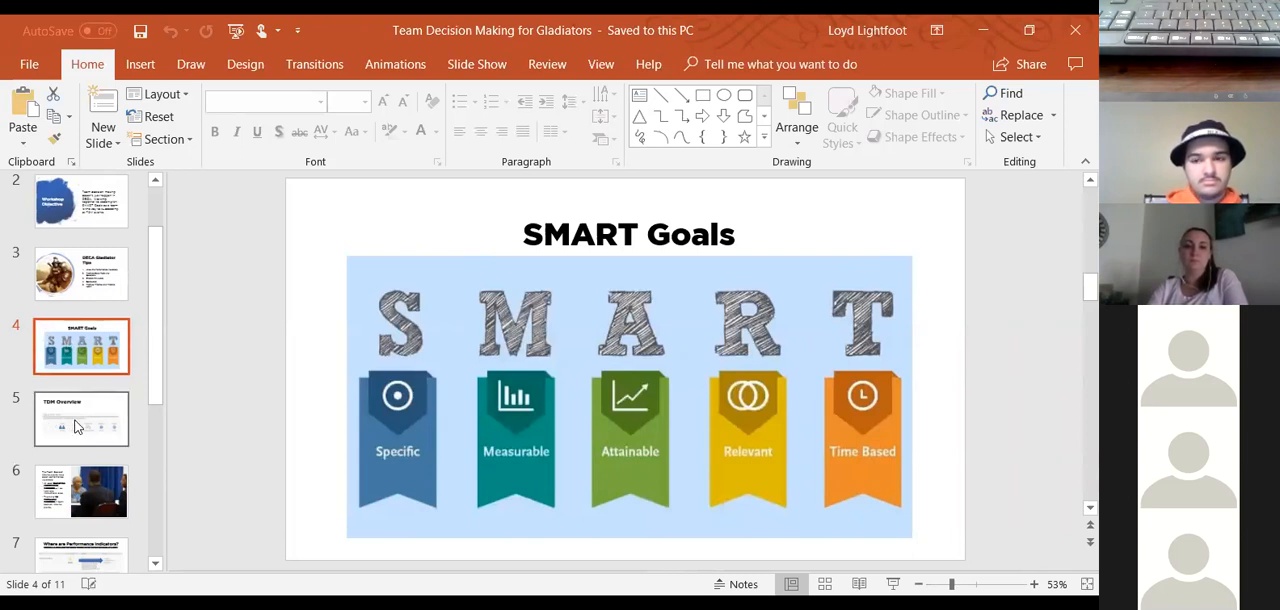
Show slide 5, TDM Overview, then advance to slide 6 on the seven performance indicators
{"action": "left_click", "coordinate": [80, 418]}
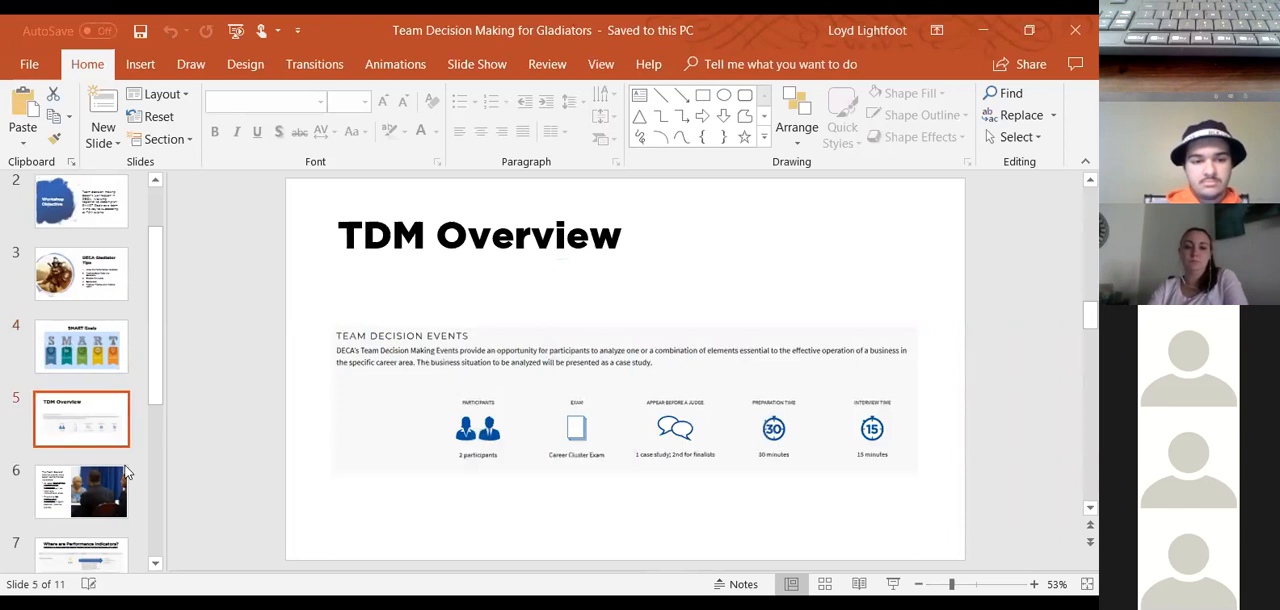
{"action": "mouse_move", "coordinate": [276, 390]}
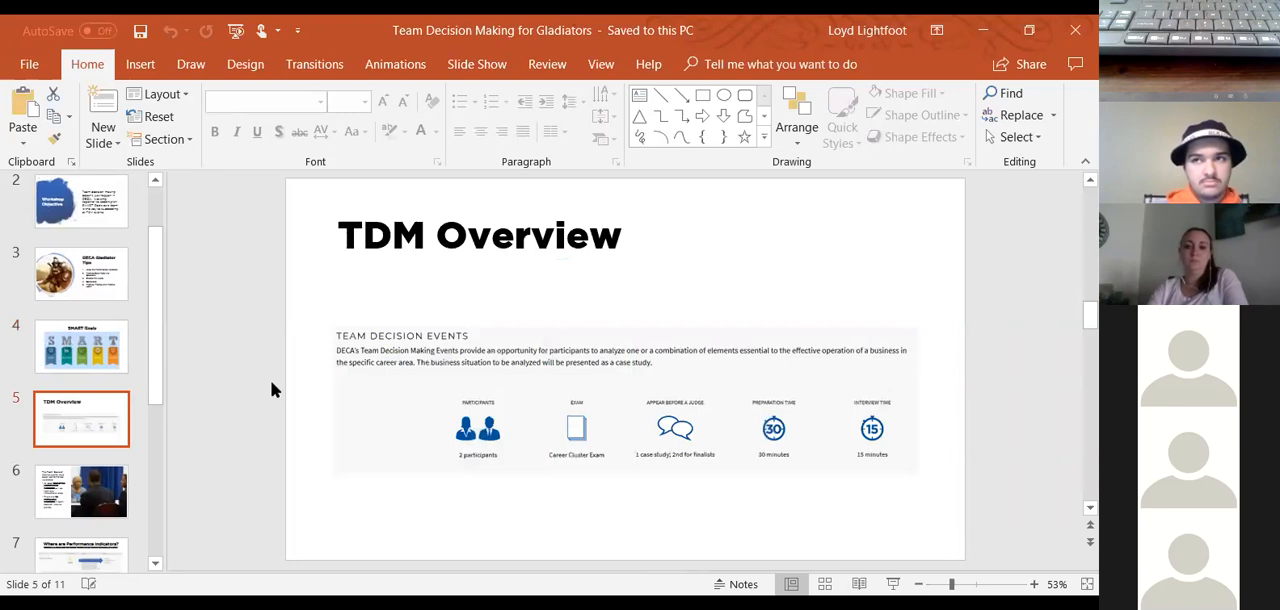
{"action": "mouse_move", "coordinate": [422, 378]}
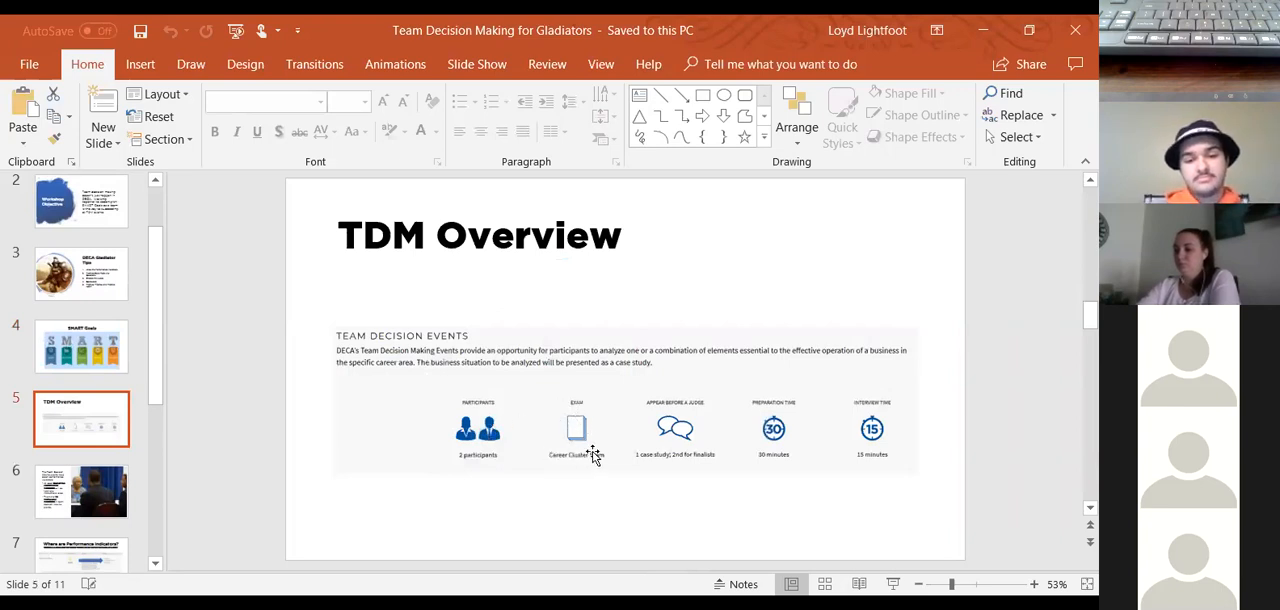
{"action": "mouse_move", "coordinate": [700, 438]}
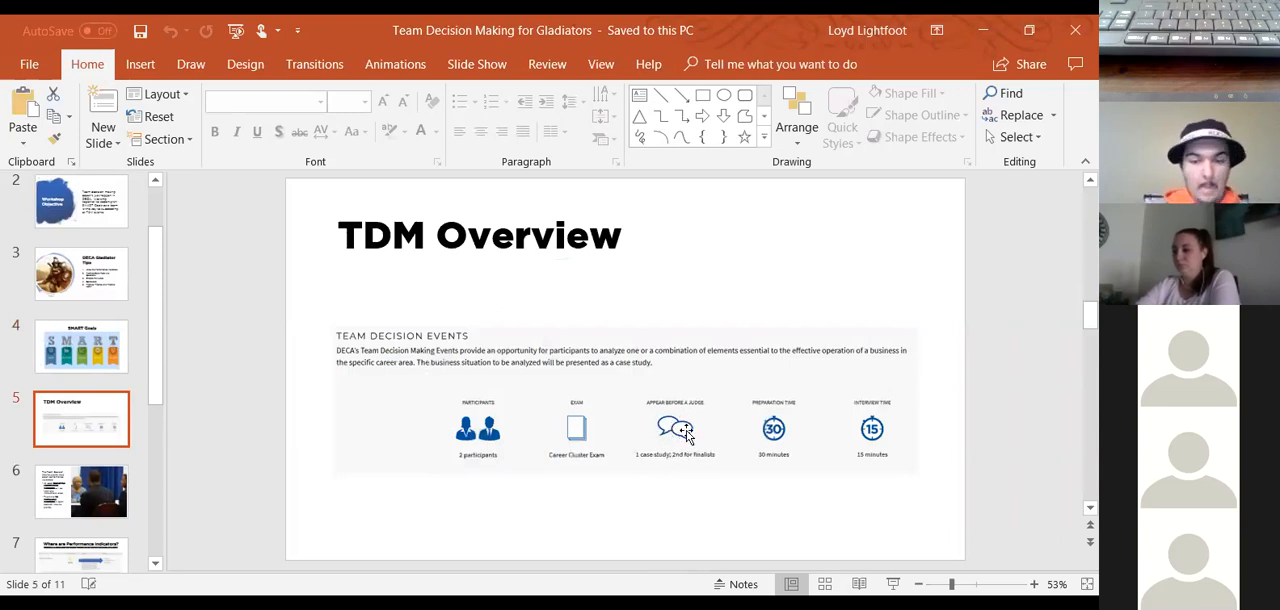
{"action": "mouse_move", "coordinate": [772, 428]}
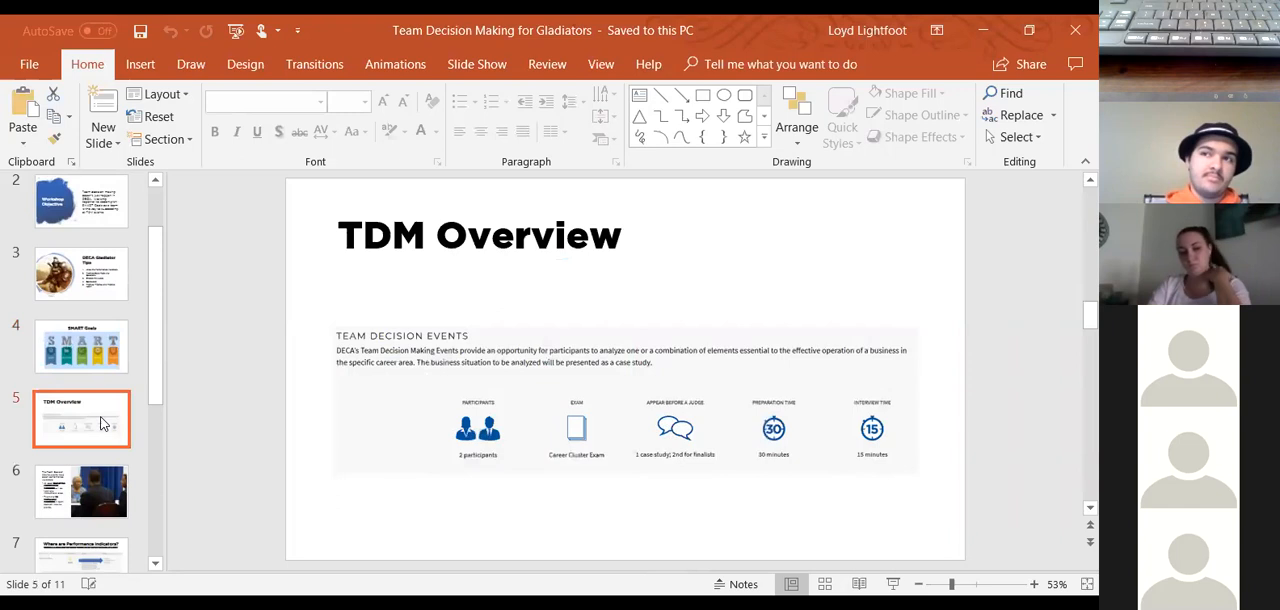
{"action": "scroll", "scroll_direction": "down", "scroll_amount": 3}
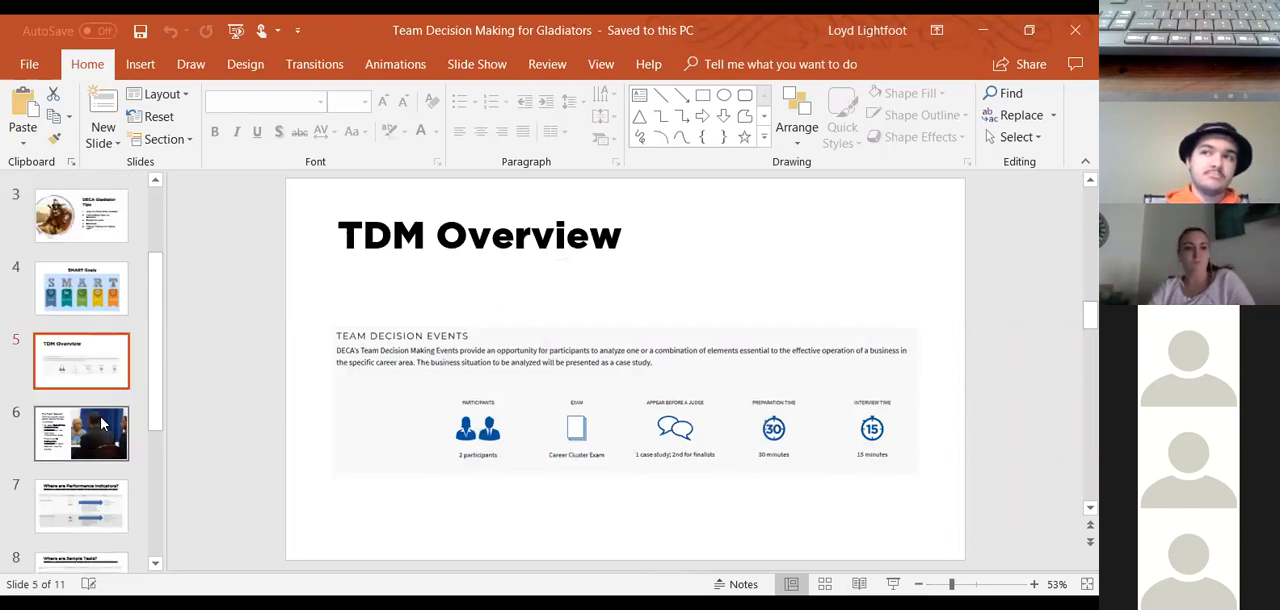
{"action": "left_click", "coordinate": [80, 434]}
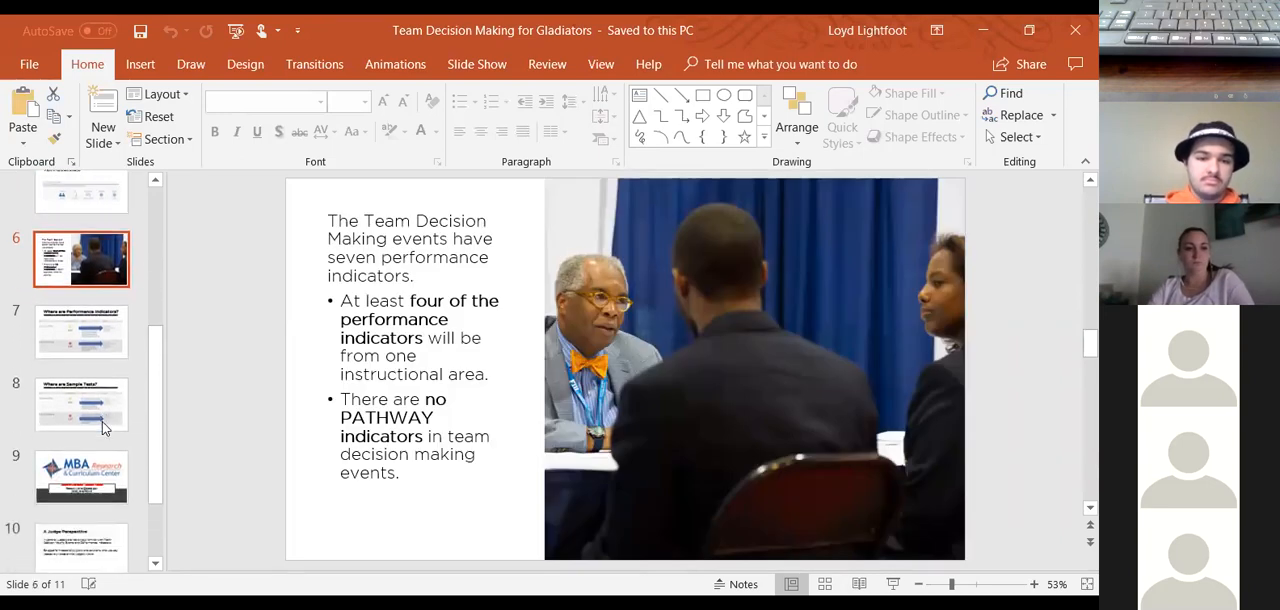
Advance from the seven performance indicators slide to slide 7, Where are Performance Indicators?
{"action": "scroll", "scroll_direction": "down", "scroll_amount": 3}
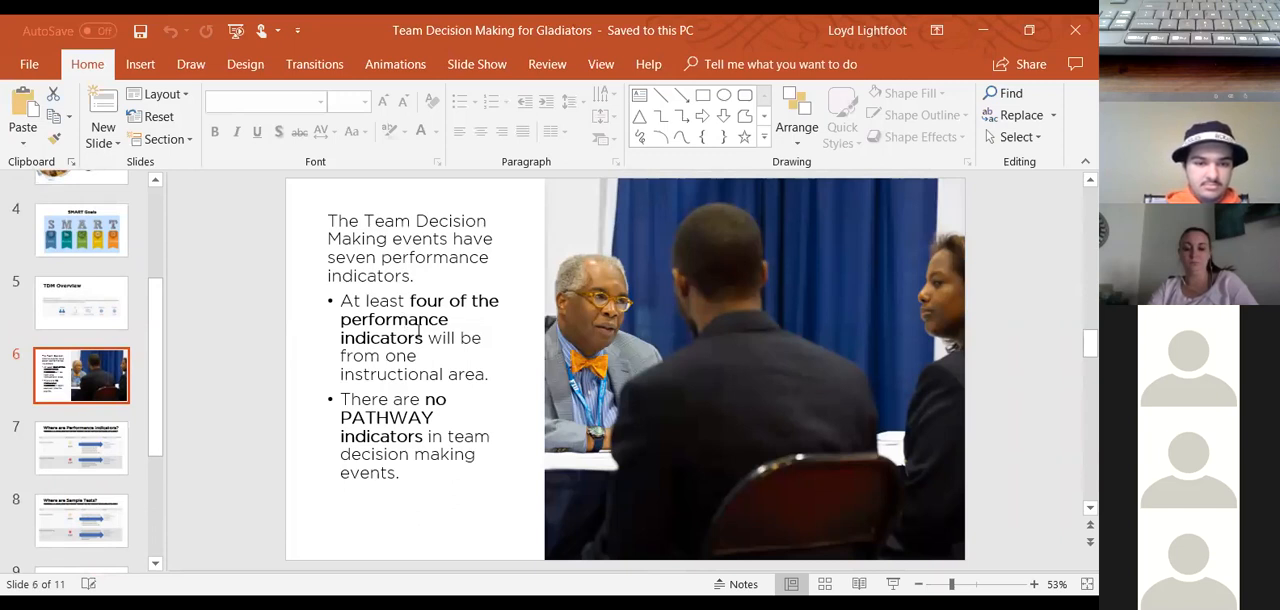
{"action": "mouse_move", "coordinate": [388, 372]}
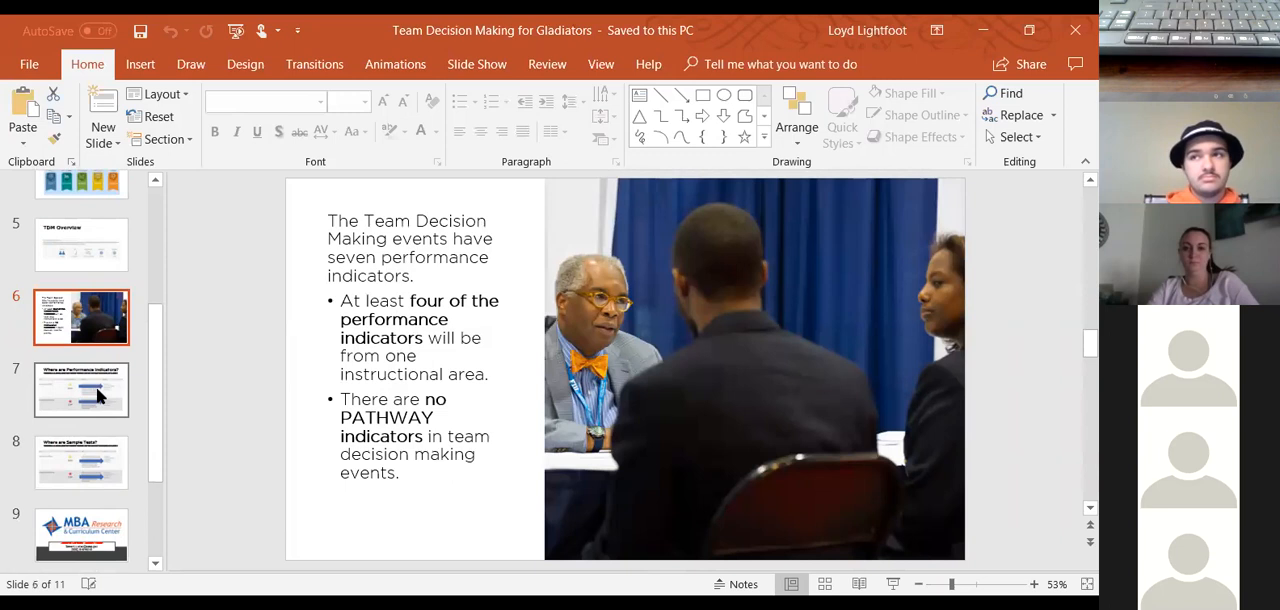
{"action": "left_click", "coordinate": [80, 388]}
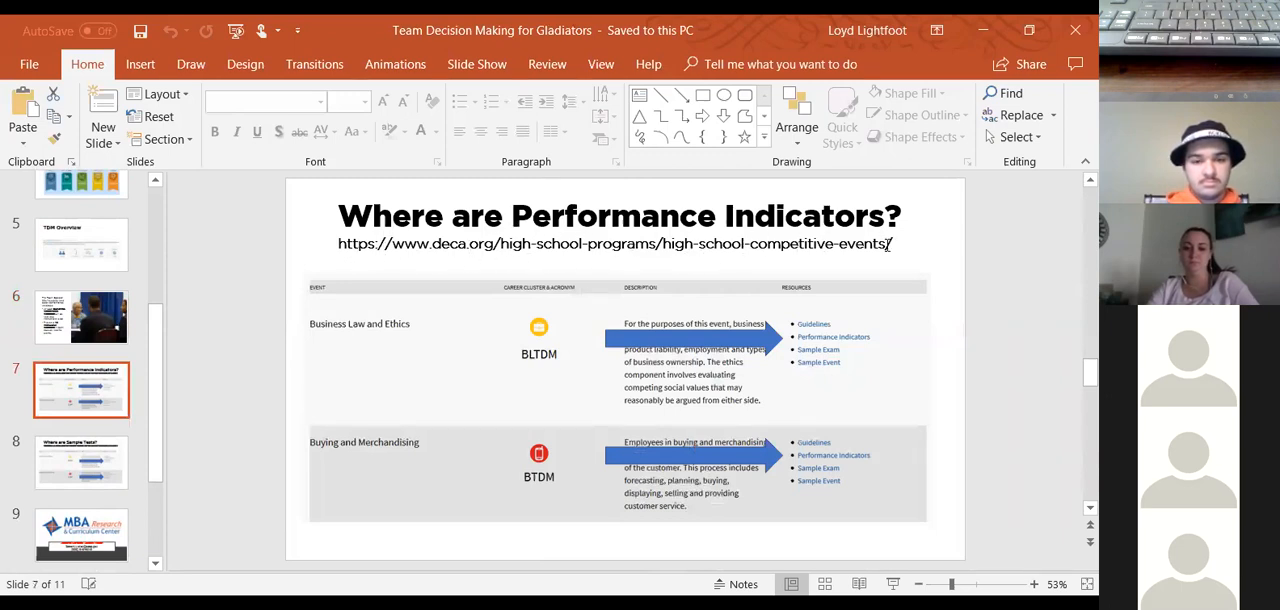
{"action": "mouse_move", "coordinate": [584, 488]}
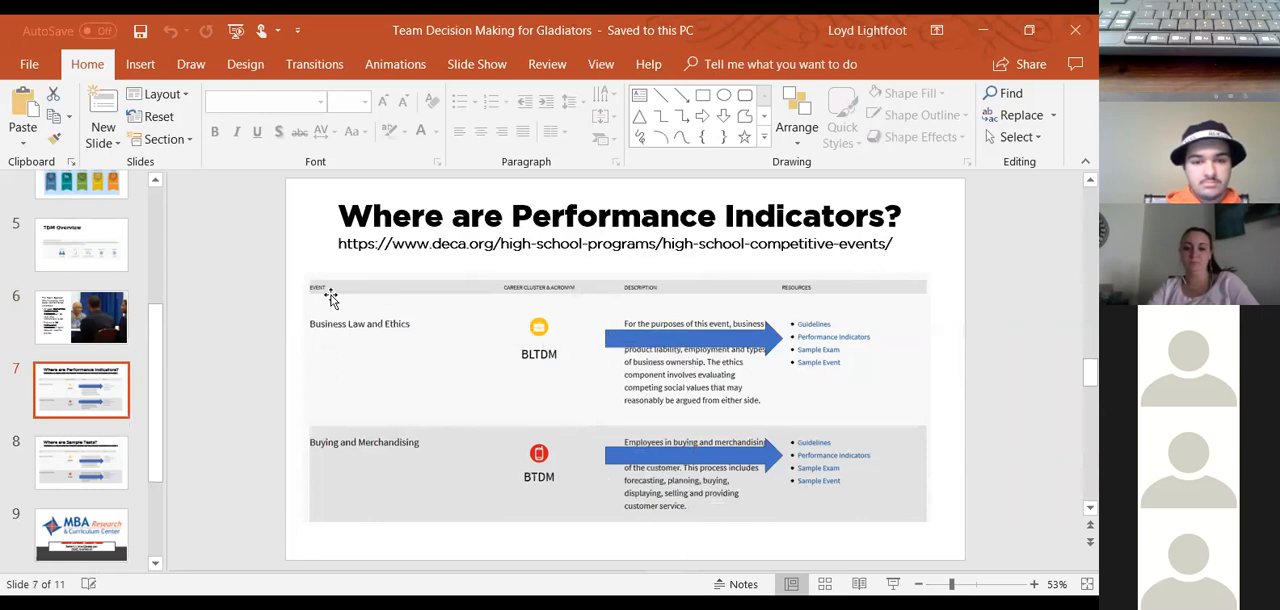
{"action": "mouse_move", "coordinate": [584, 316]}
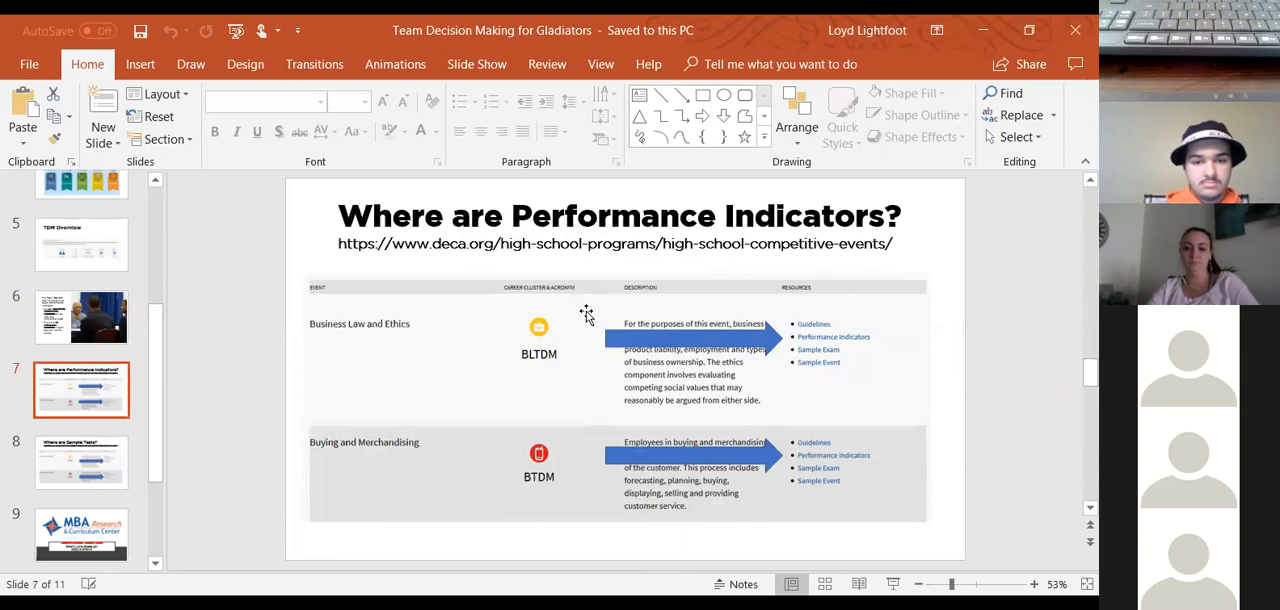
{"action": "mouse_move", "coordinate": [784, 364]}
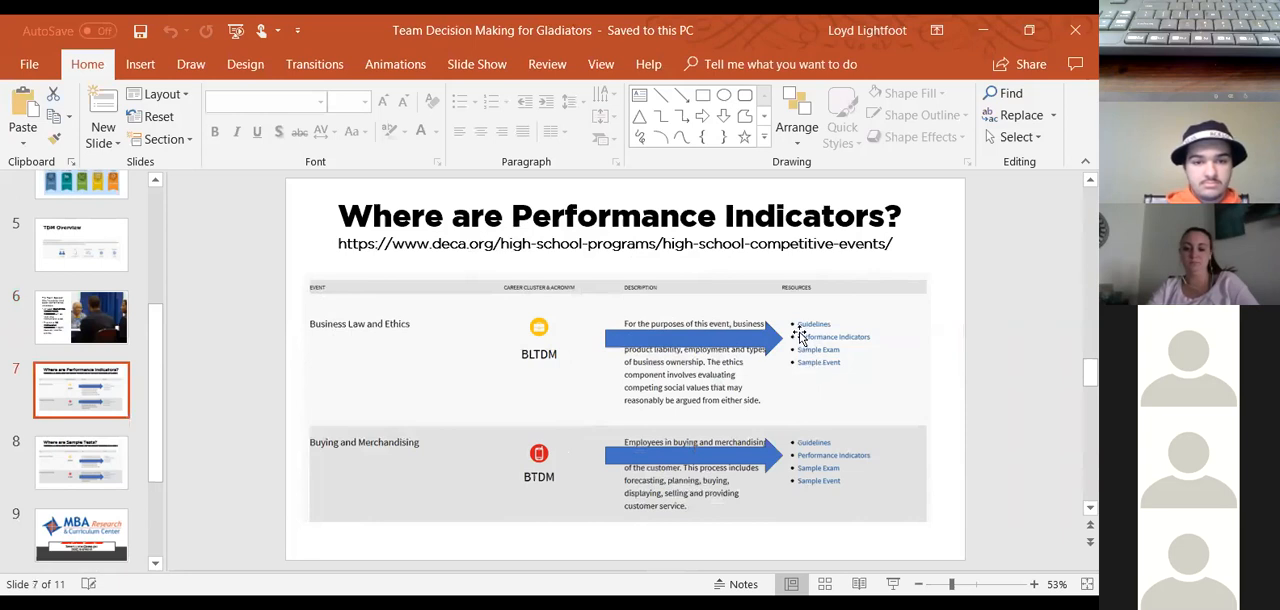
{"action": "mouse_move", "coordinate": [788, 362]}
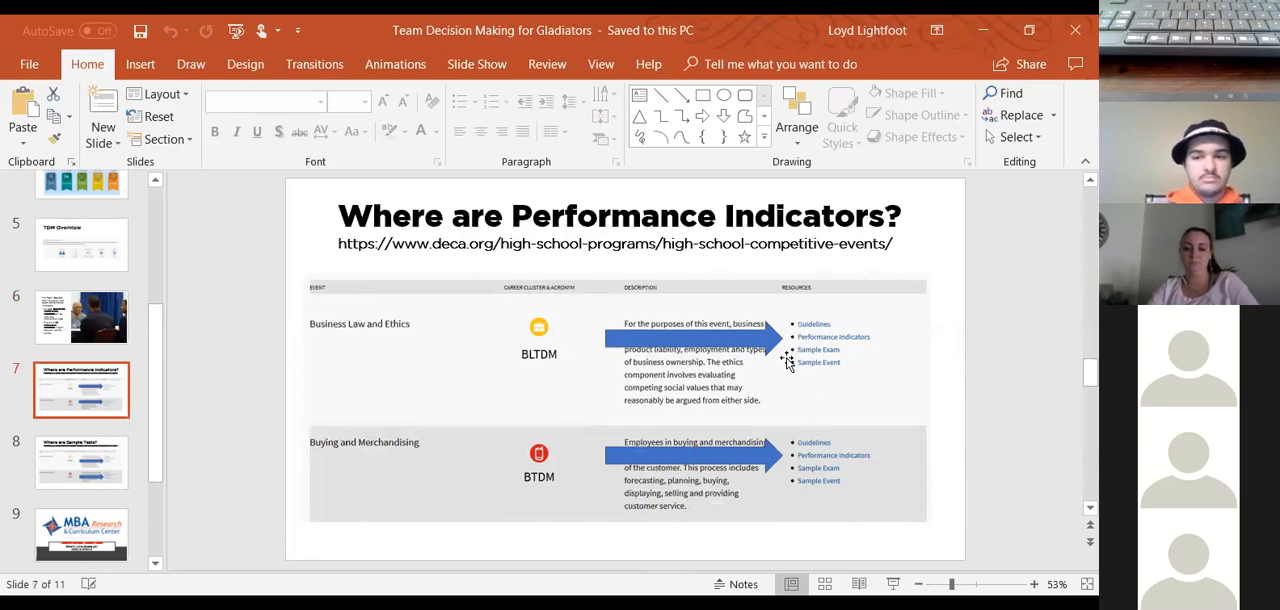
{"action": "mouse_move", "coordinate": [792, 378]}
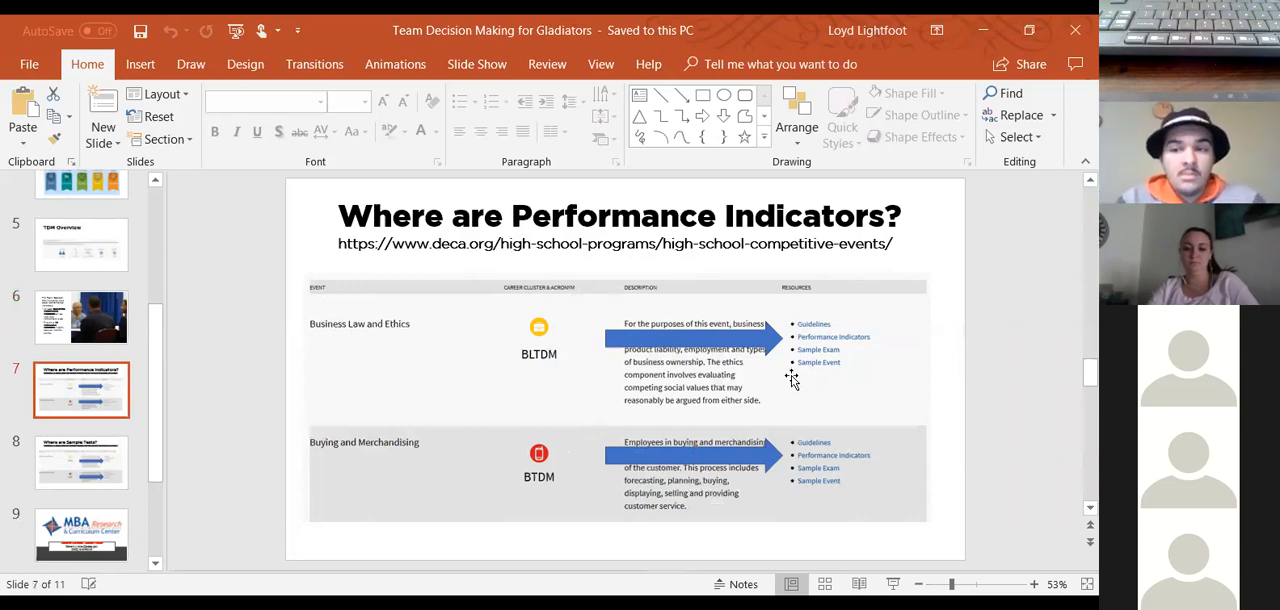
{"action": "mouse_move", "coordinate": [776, 378]}
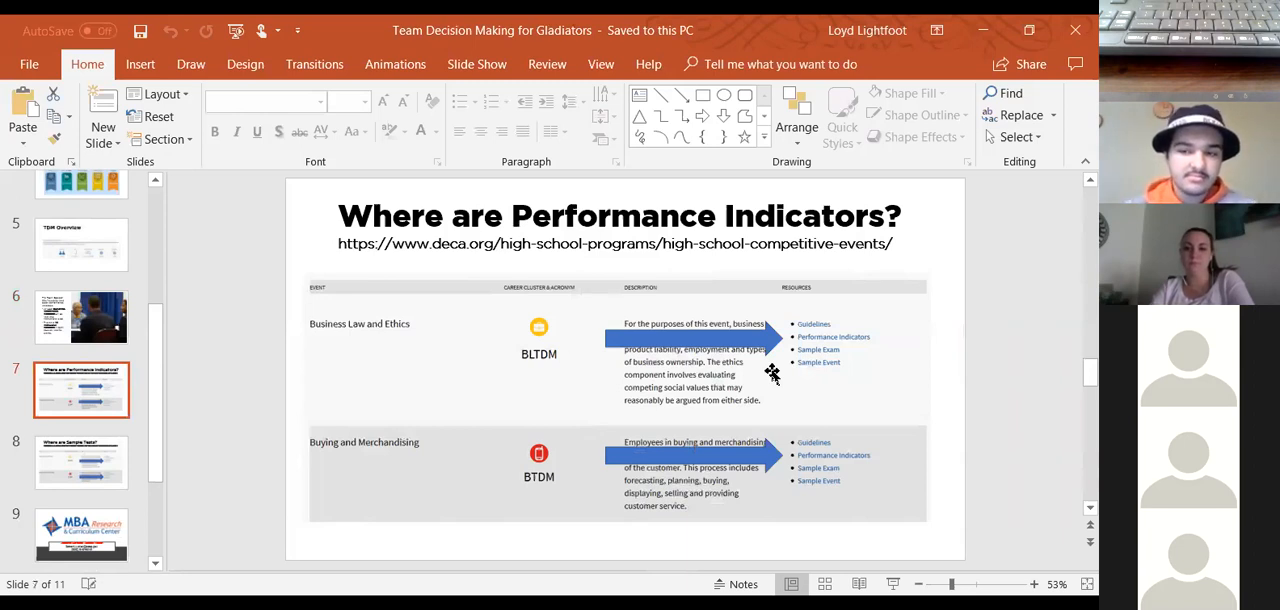
Show slide 9, MBA Research & Curriculum Center, with final slides 10 and 11 listed
{"action": "left_click", "coordinate": [80, 462]}
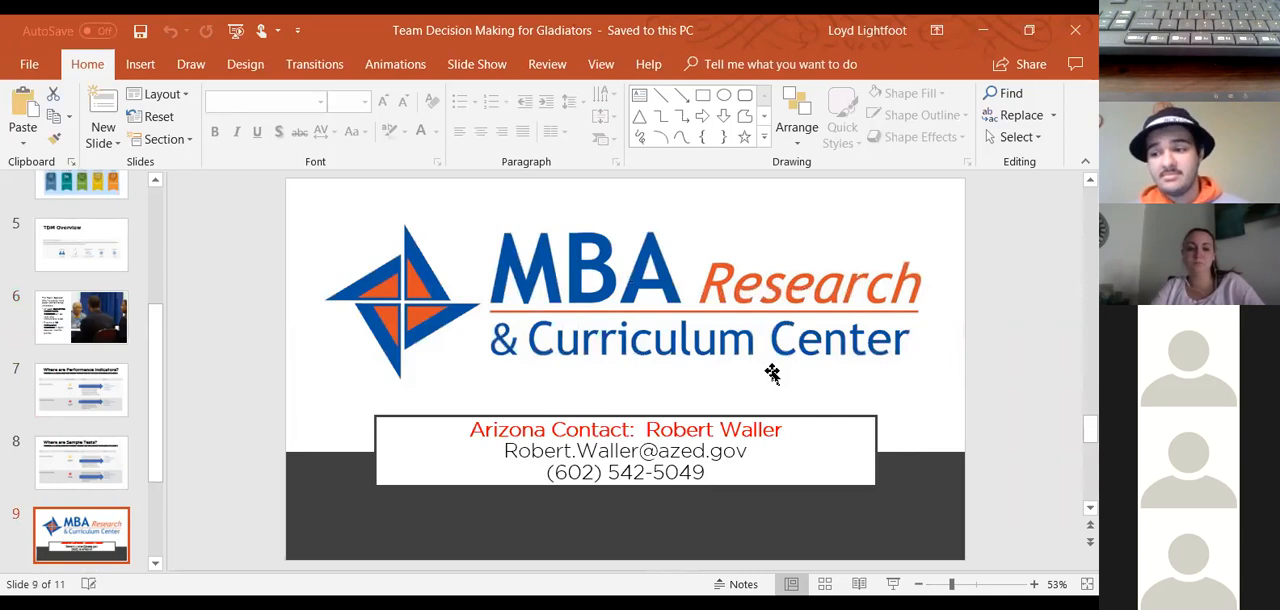
{"action": "scroll", "scroll_direction": "down", "scroll_amount": 3}
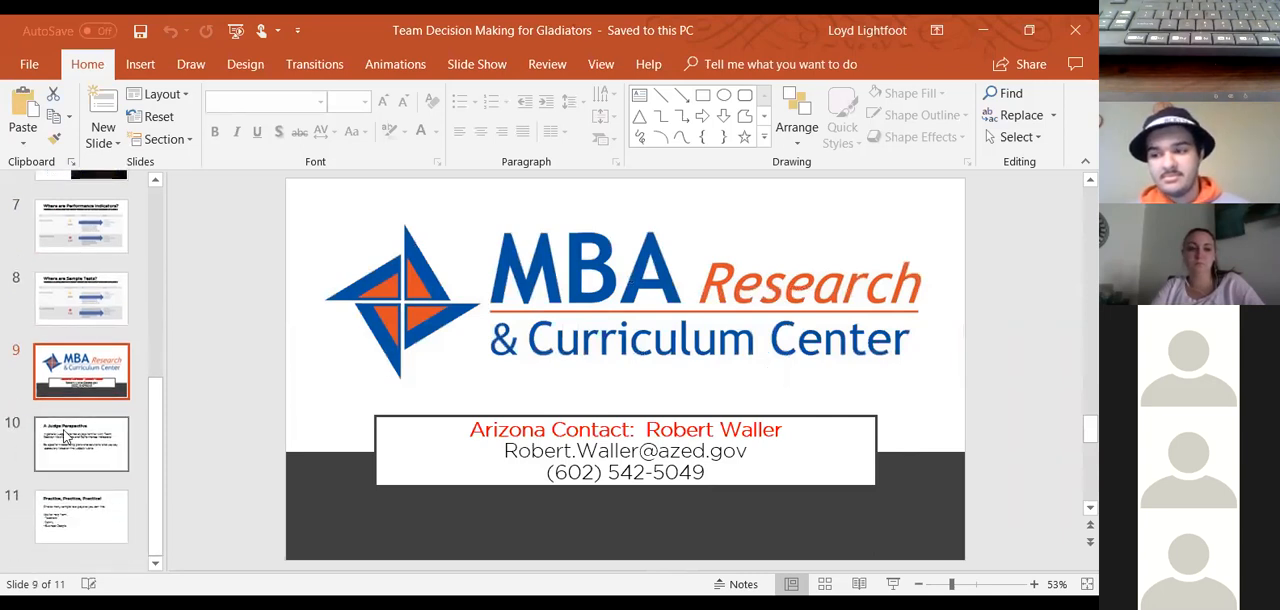
Show slide 10, A Judge Perspective, then the final slide 11, Practice, Practice, Practice!
{"action": "left_click", "coordinate": [80, 444]}
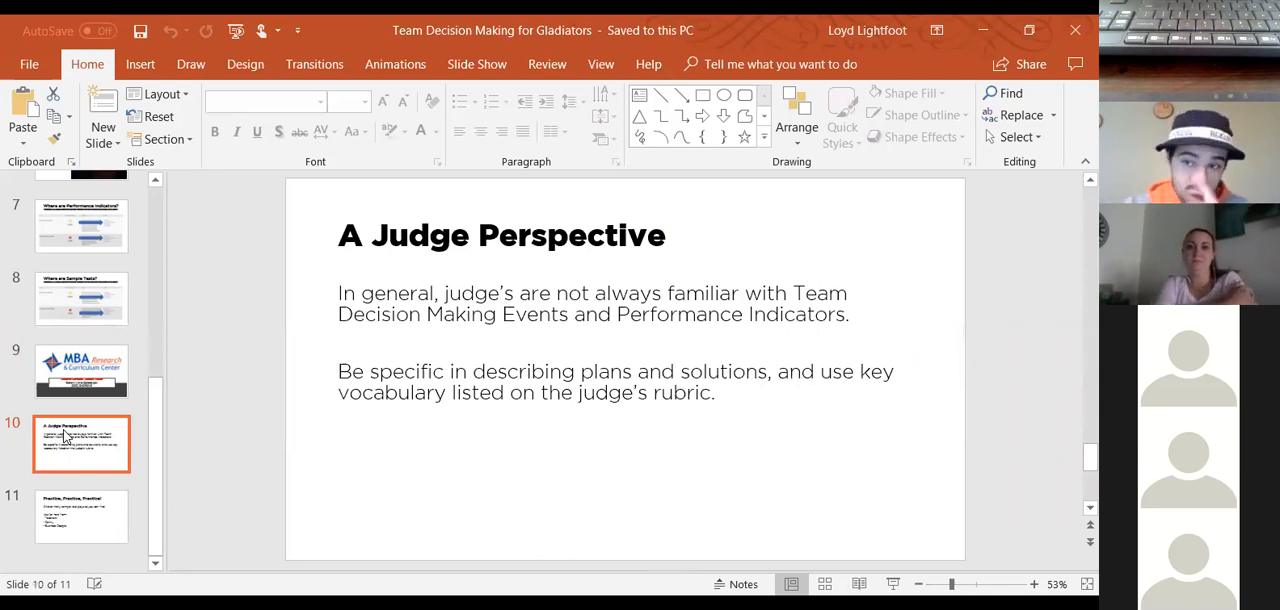
{"action": "left_click", "coordinate": [80, 516]}
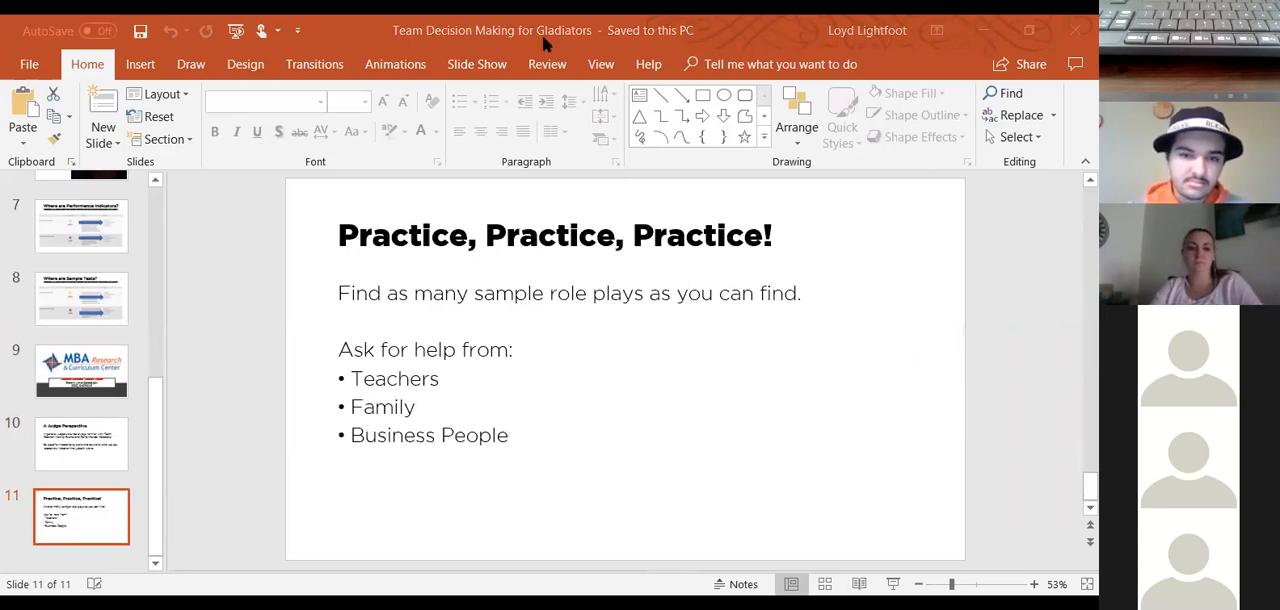
{"action": "mouse_move", "coordinate": [480, 90]}
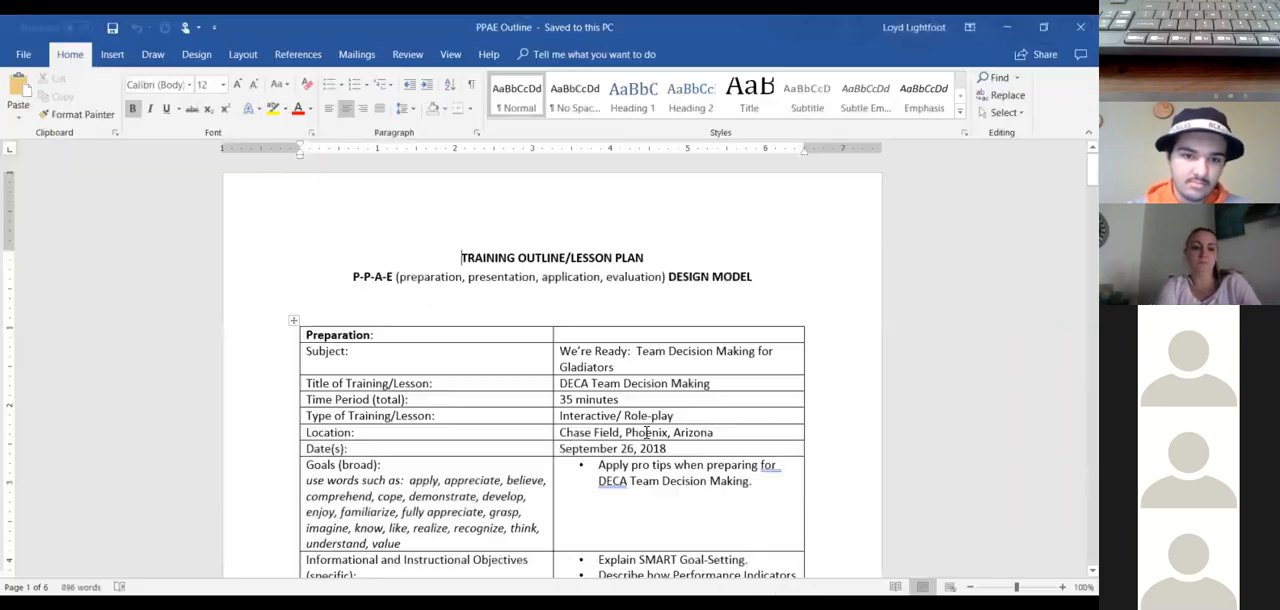
Scroll the PPAE Outline past the Preparation Checklist to the Presentation introduction row
{"action": "scroll", "scroll_direction": "down", "scroll_amount": 3}
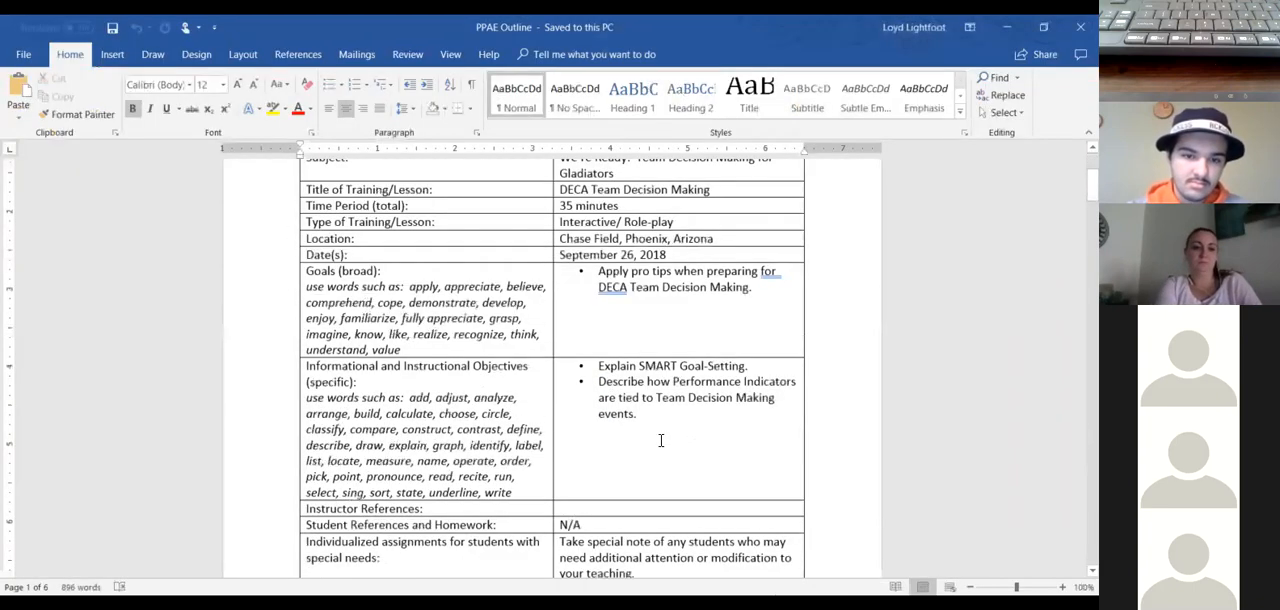
{"action": "scroll", "scroll_direction": "down", "scroll_amount": 3}
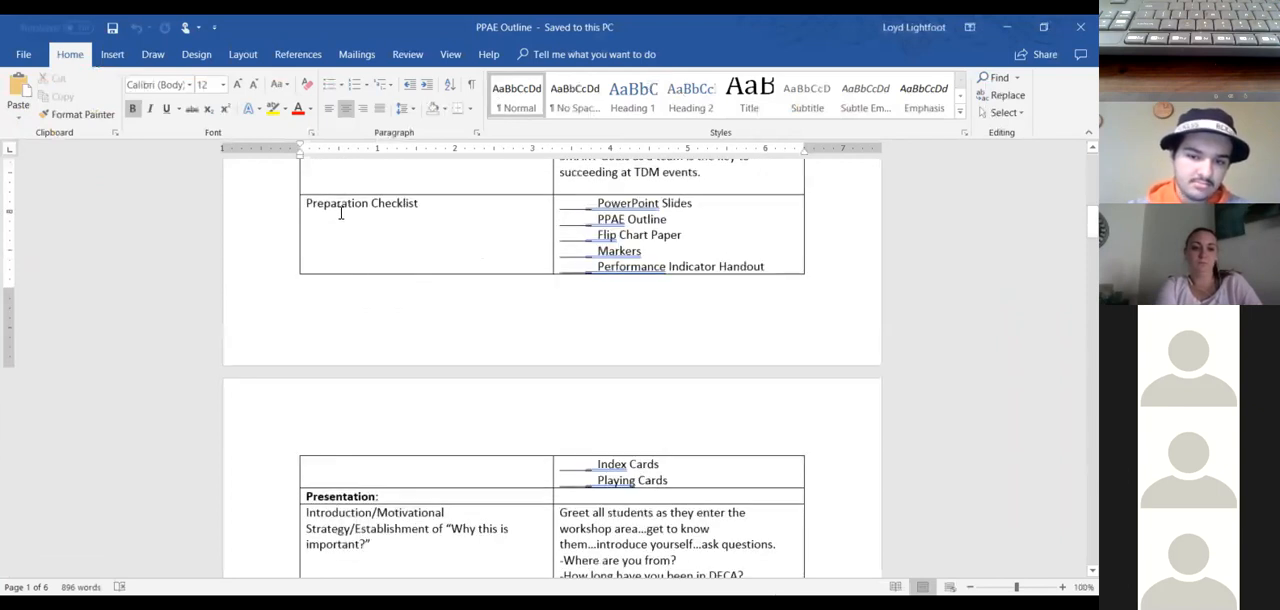
{"action": "mouse_move", "coordinate": [630, 378]}
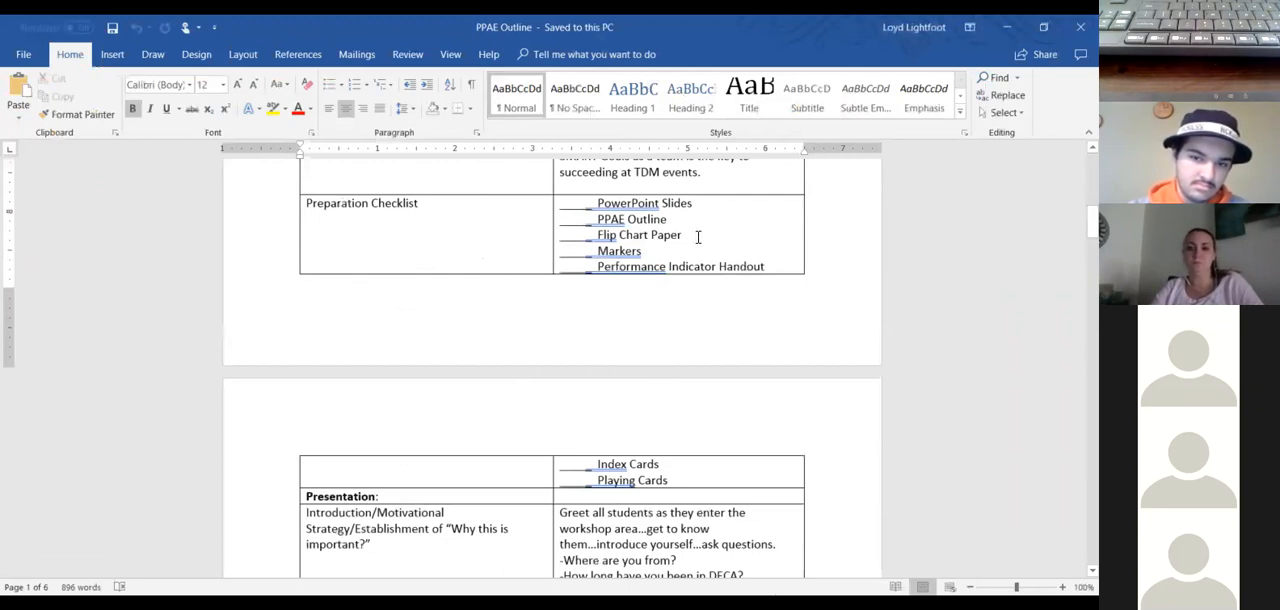
{"action": "scroll", "scroll_direction": "down", "scroll_amount": 3}
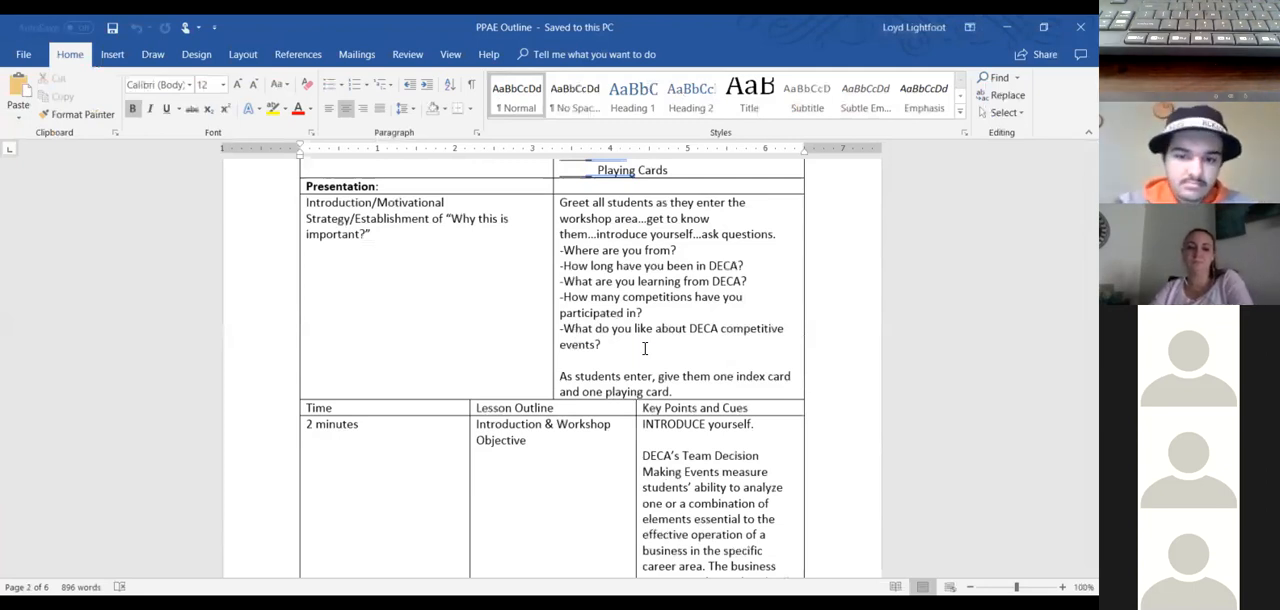
Scroll to the 'Where are Performance Indicators?' row with the DECA website link
{"action": "scroll", "scroll_direction": "down", "scroll_amount": 3}
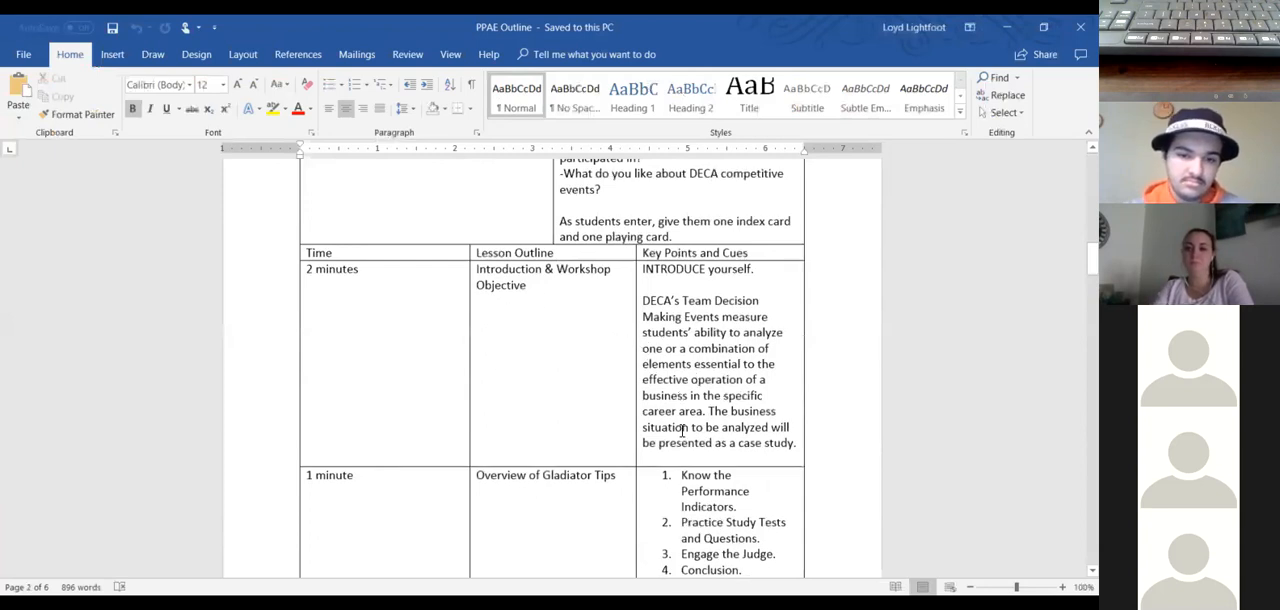
{"action": "scroll", "scroll_direction": "down", "scroll_amount": 3}
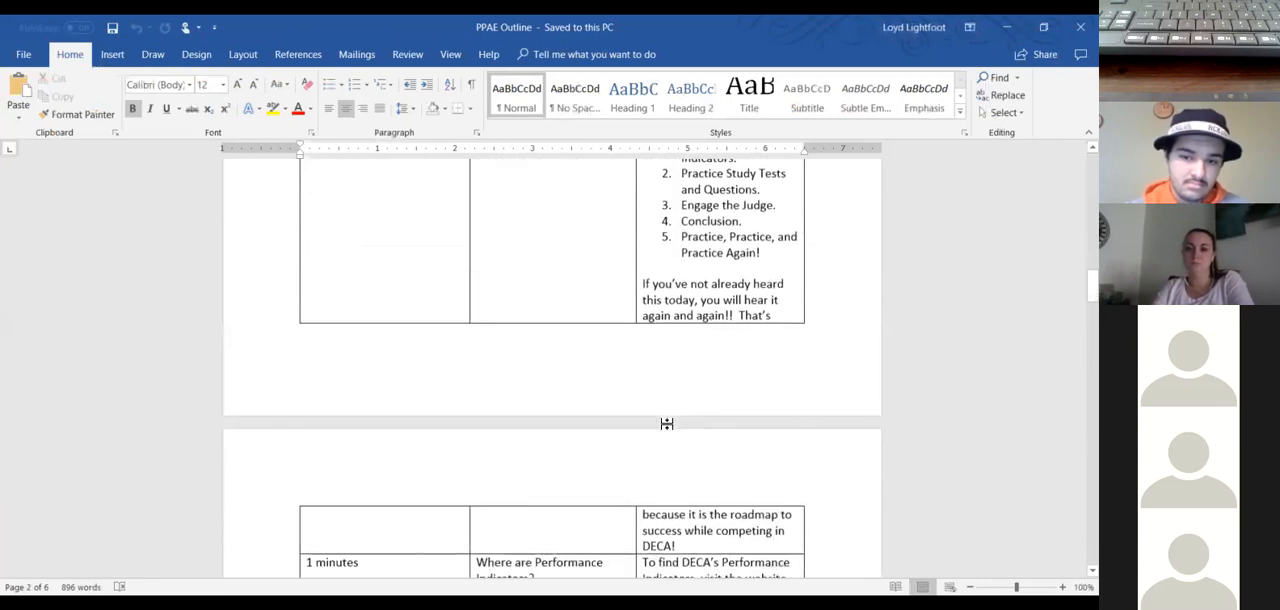
{"action": "scroll", "scroll_direction": "down", "scroll_amount": 3}
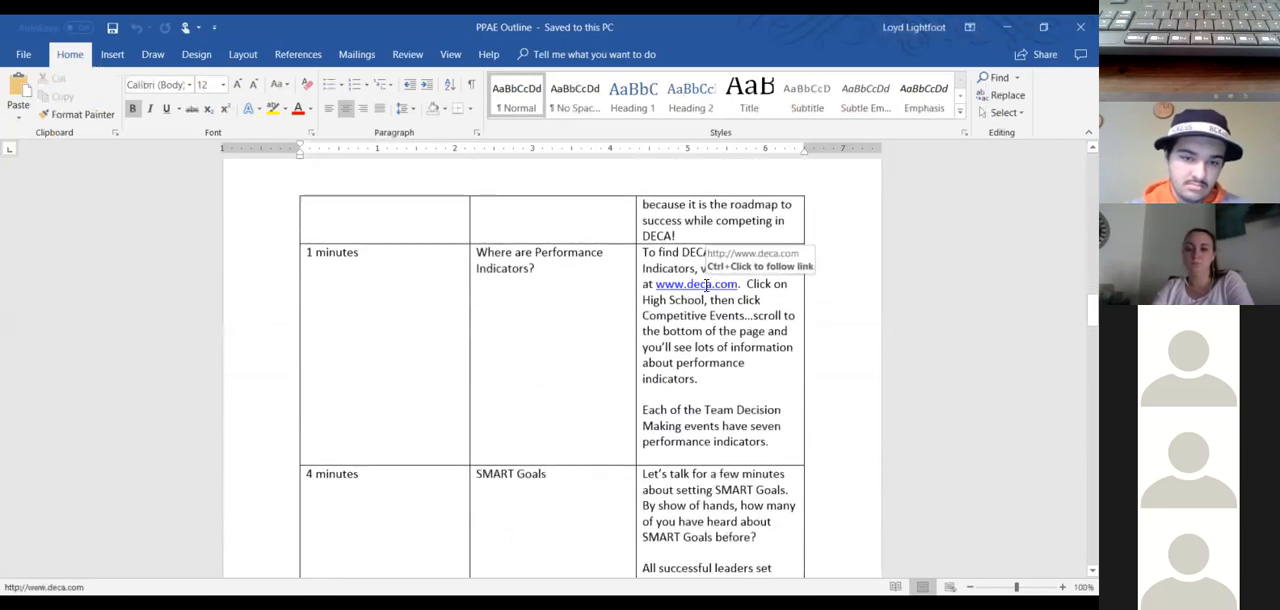
{"action": "mouse_move", "coordinate": [740, 388]}
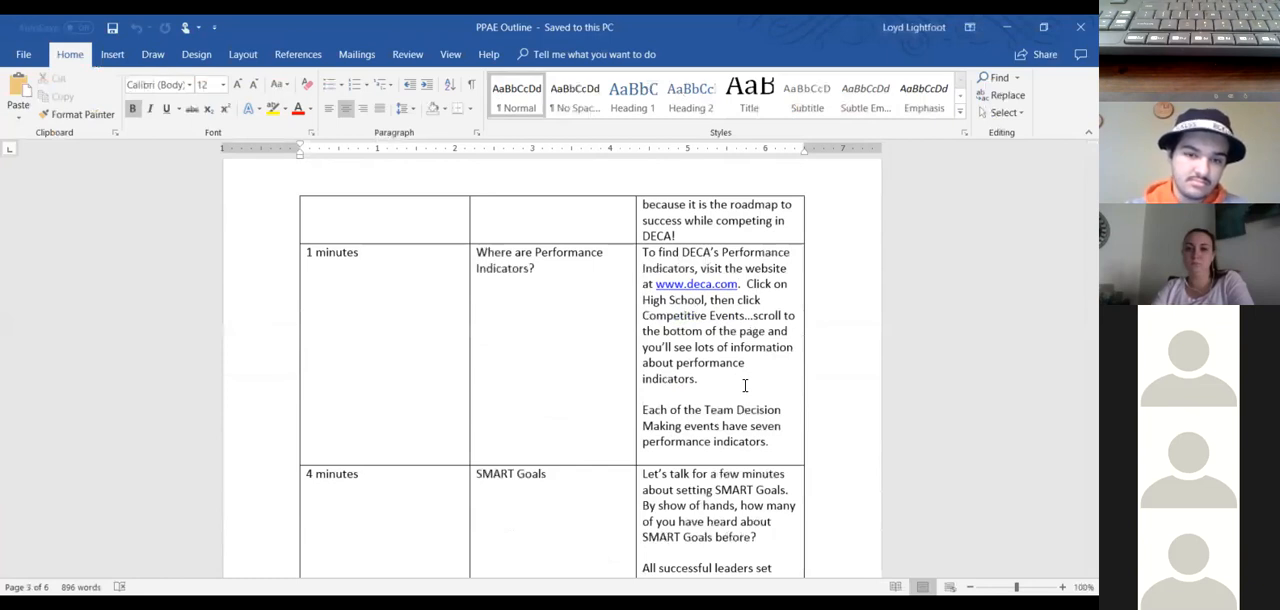
Scroll to the full SMART Goals row on writing and swapping index cards
{"action": "scroll", "scroll_direction": "down", "scroll_amount": 3}
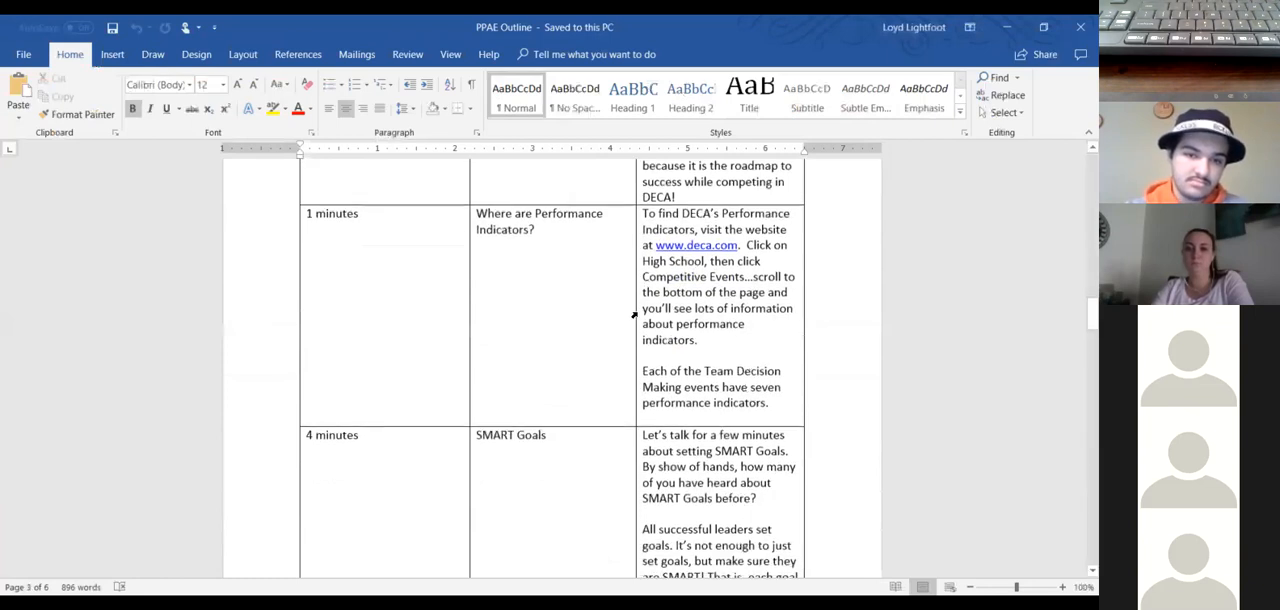
{"action": "scroll", "scroll_direction": "down", "scroll_amount": 3}
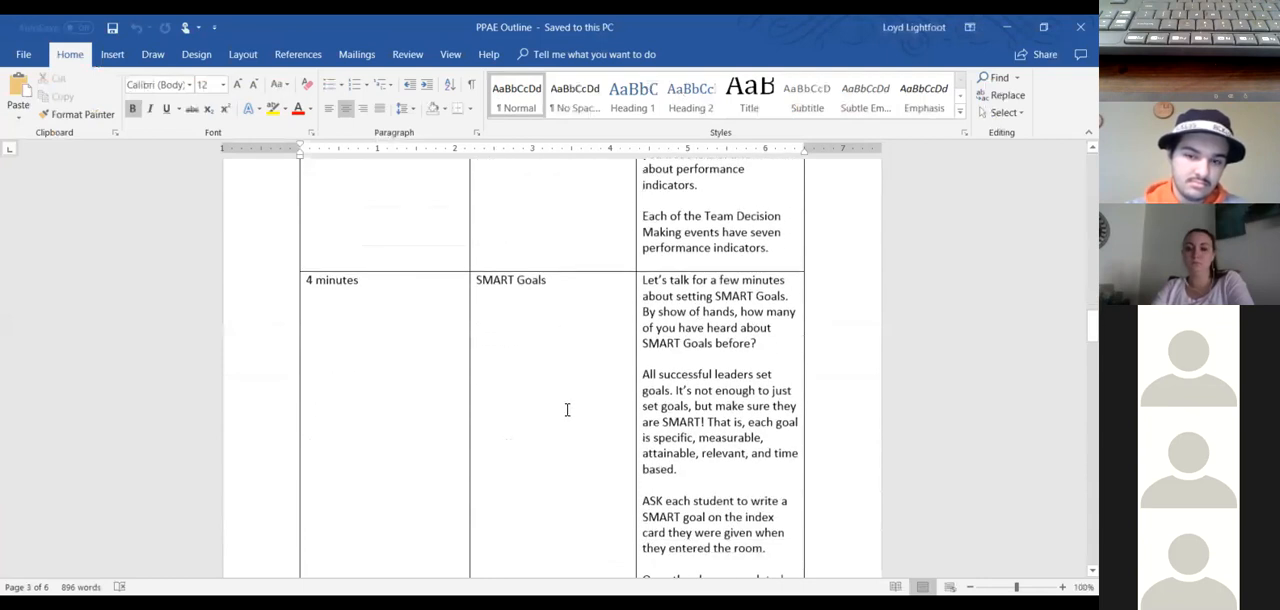
{"action": "scroll", "scroll_direction": "down", "scroll_amount": 3}
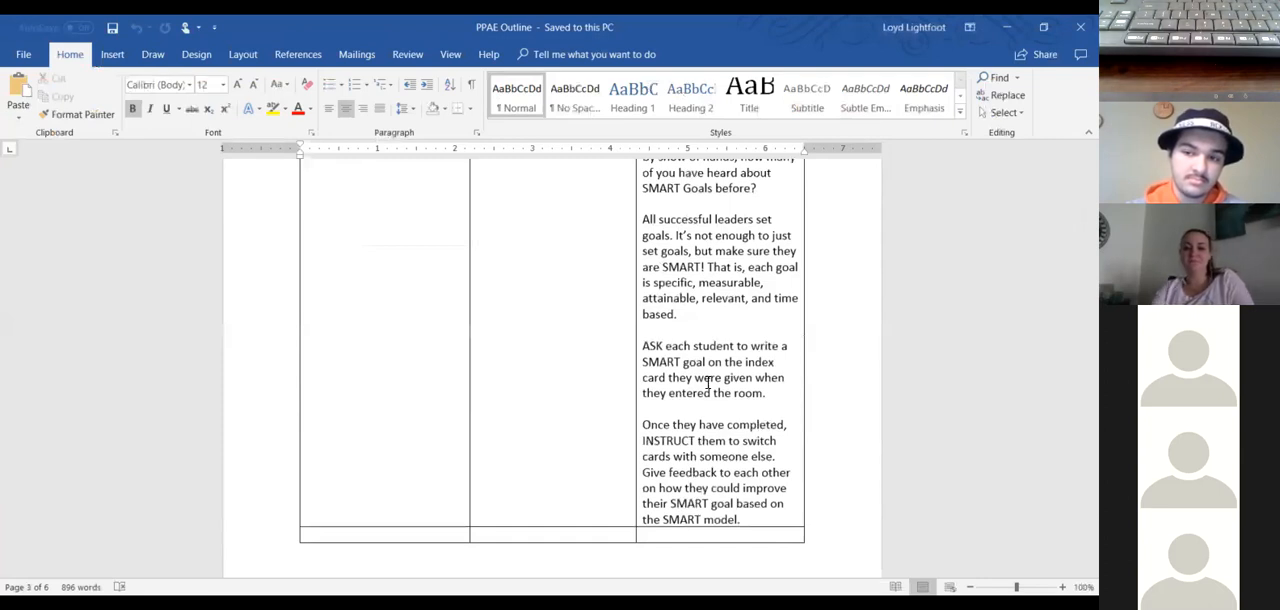
{"action": "scroll", "scroll_direction": "down", "scroll_amount": 3}
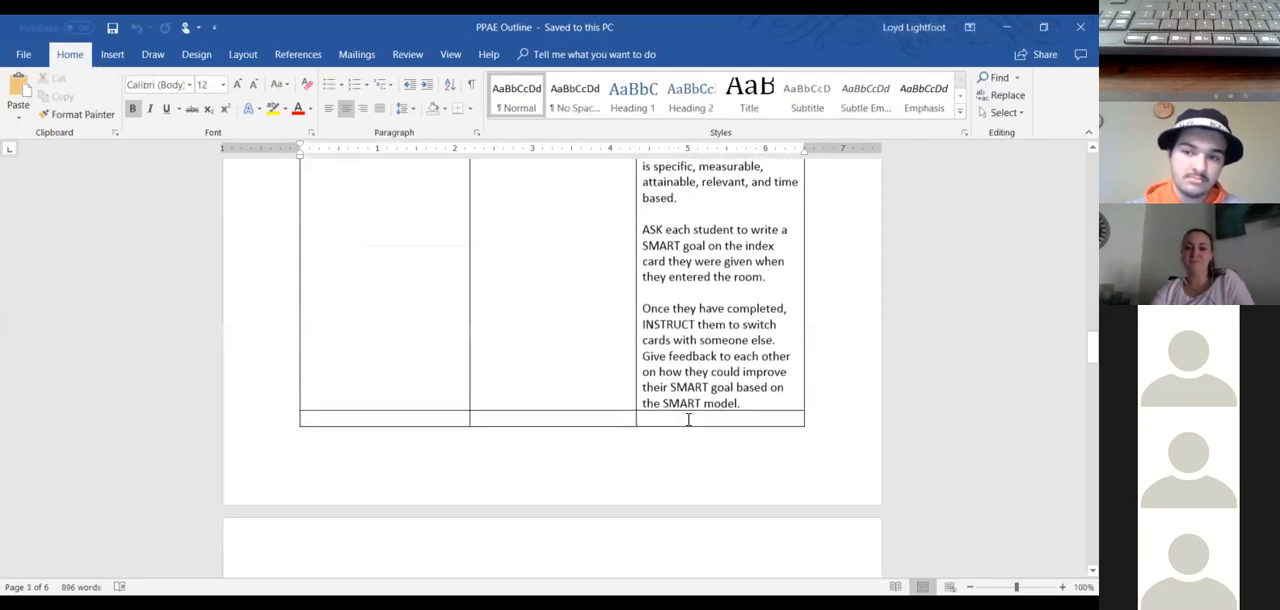
{"action": "scroll", "scroll_direction": "down", "scroll_amount": 3}
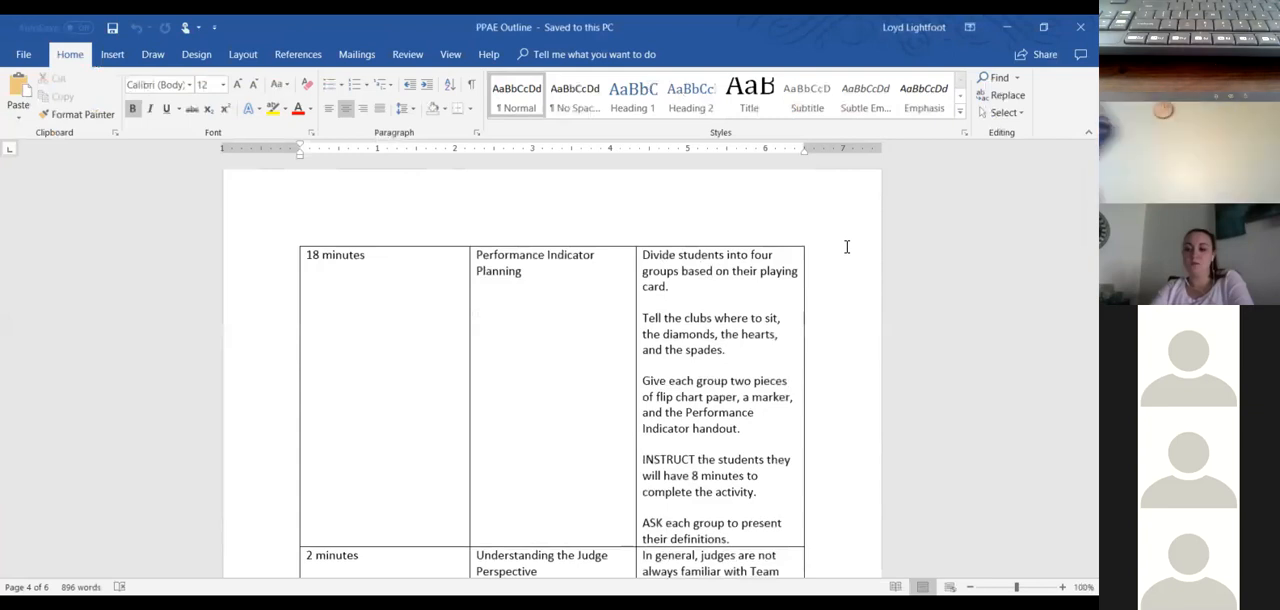
{"action": "scroll", "scroll_direction": "down", "scroll_amount": 3}
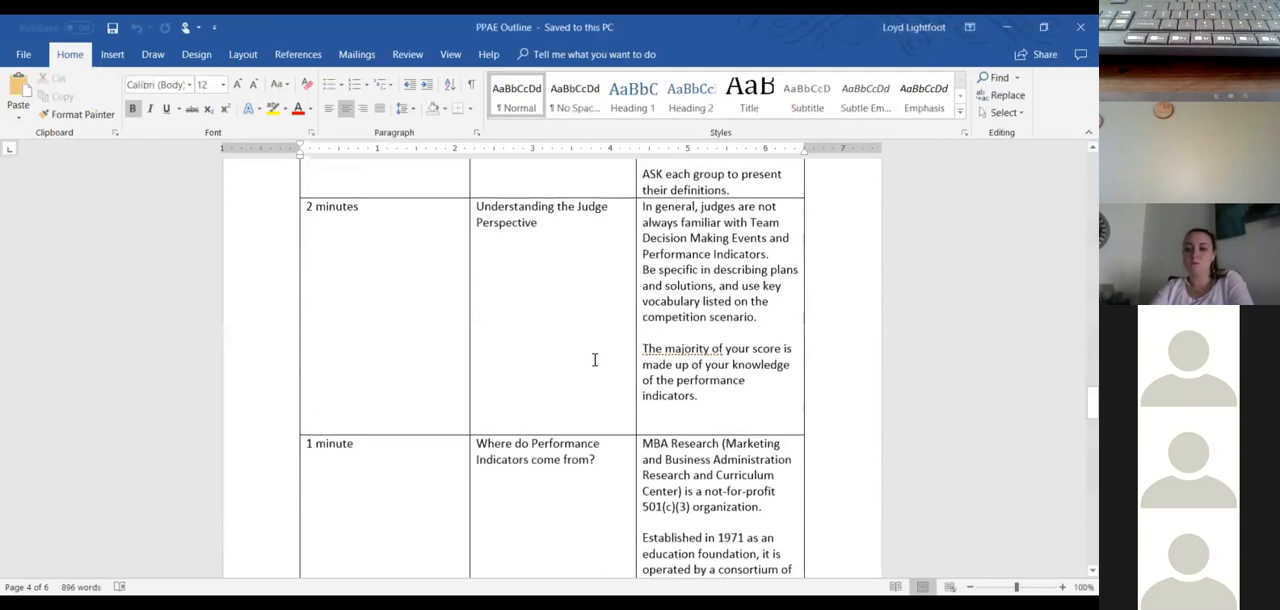
{"action": "scroll", "scroll_direction": "down", "scroll_amount": 3}
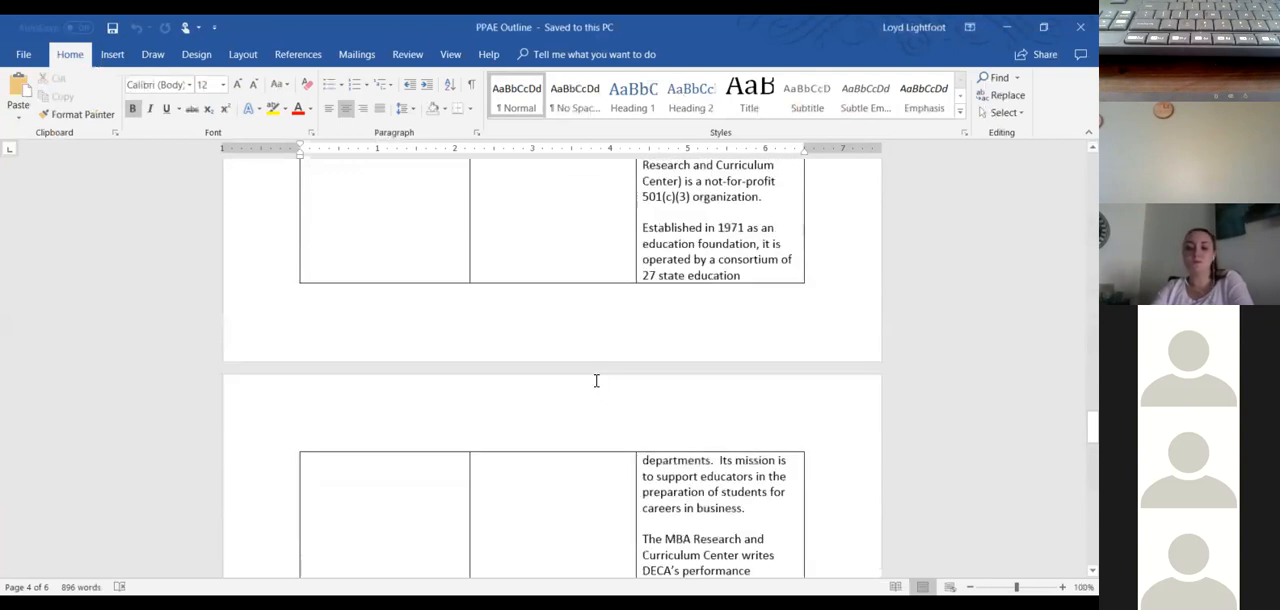
{"action": "scroll", "scroll_direction": "down", "scroll_amount": 3}
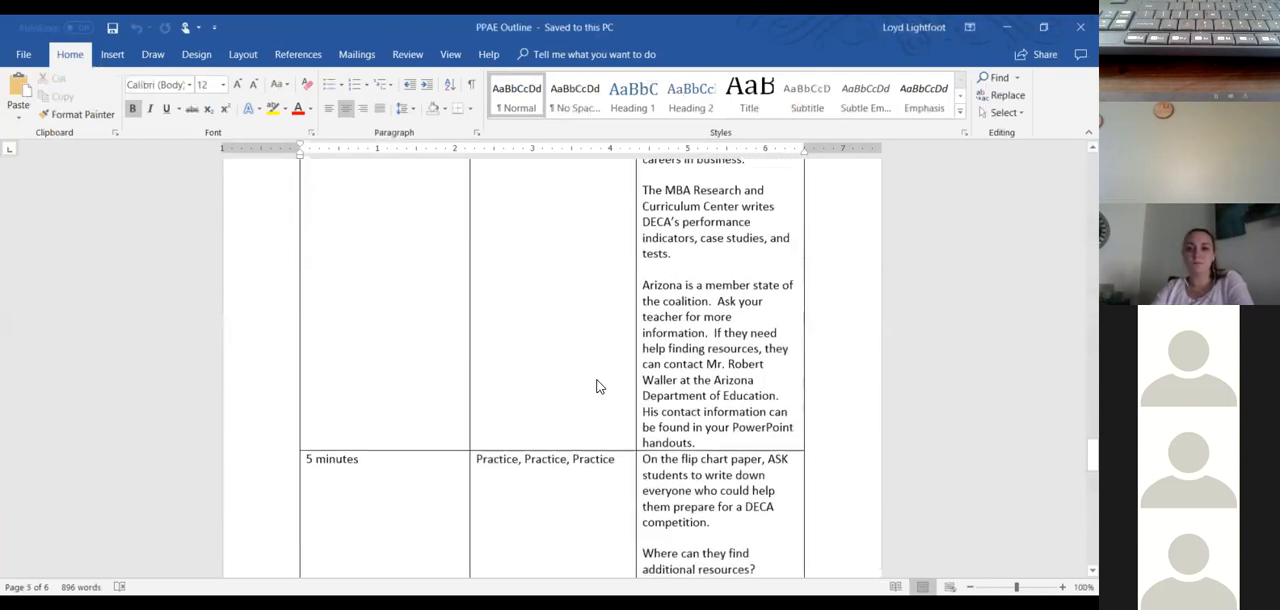
{"action": "scroll", "scroll_direction": "down", "scroll_amount": 3}
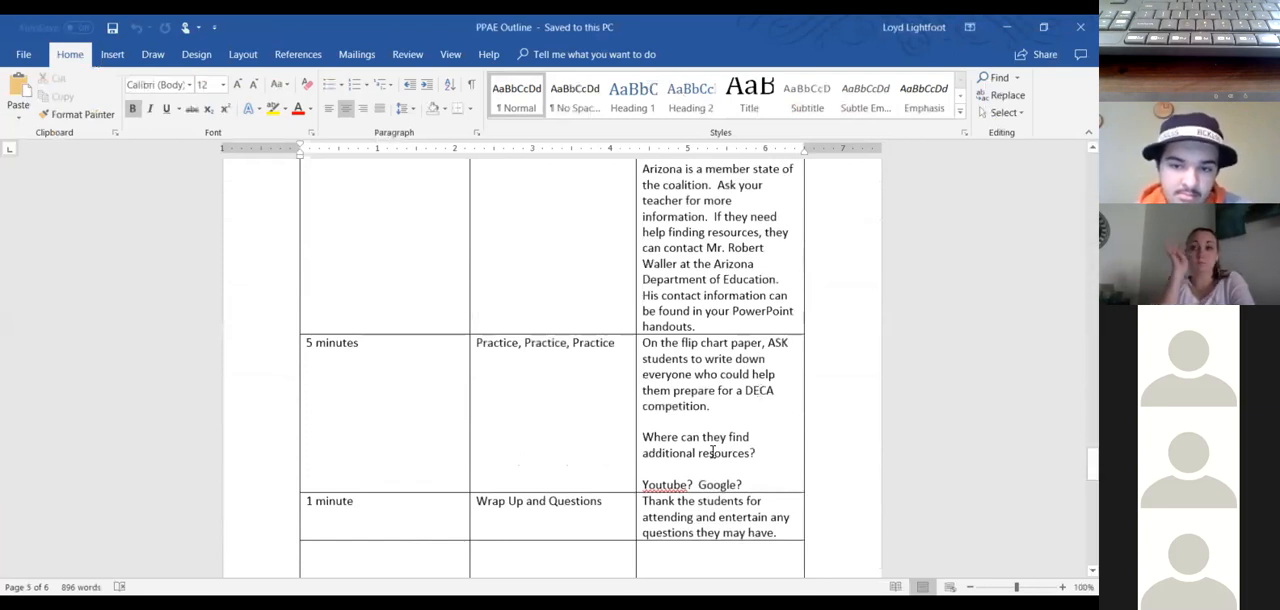
{"action": "scroll", "scroll_direction": "down", "scroll_amount": 3}
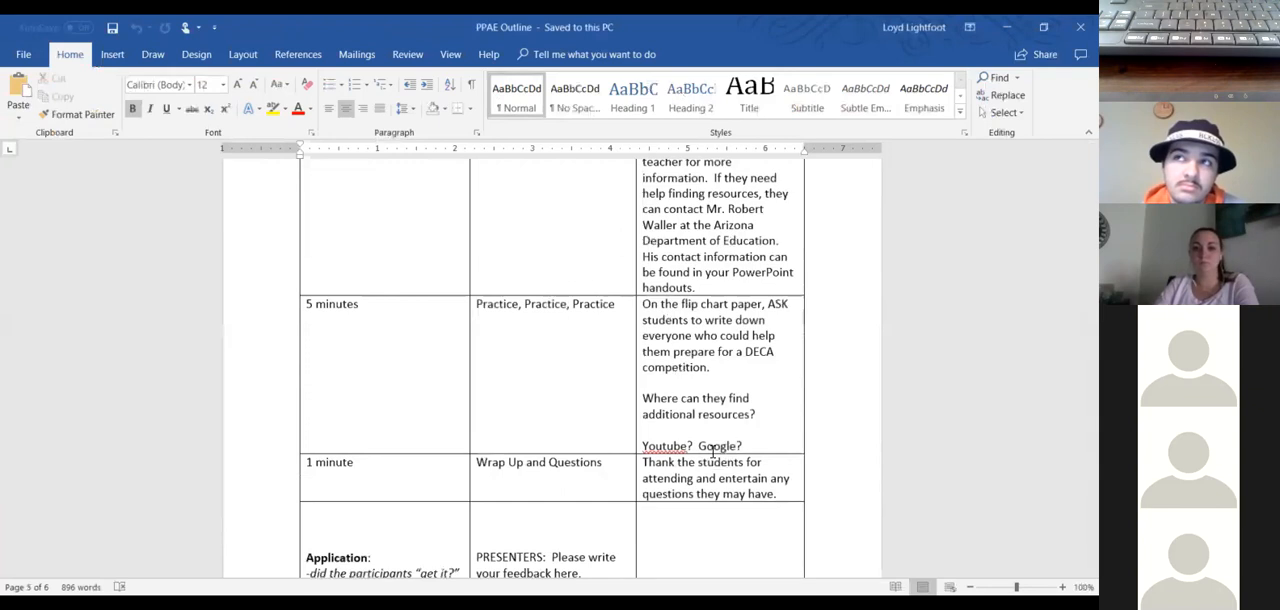
{"action": "scroll", "scroll_direction": "down", "scroll_amount": 3}
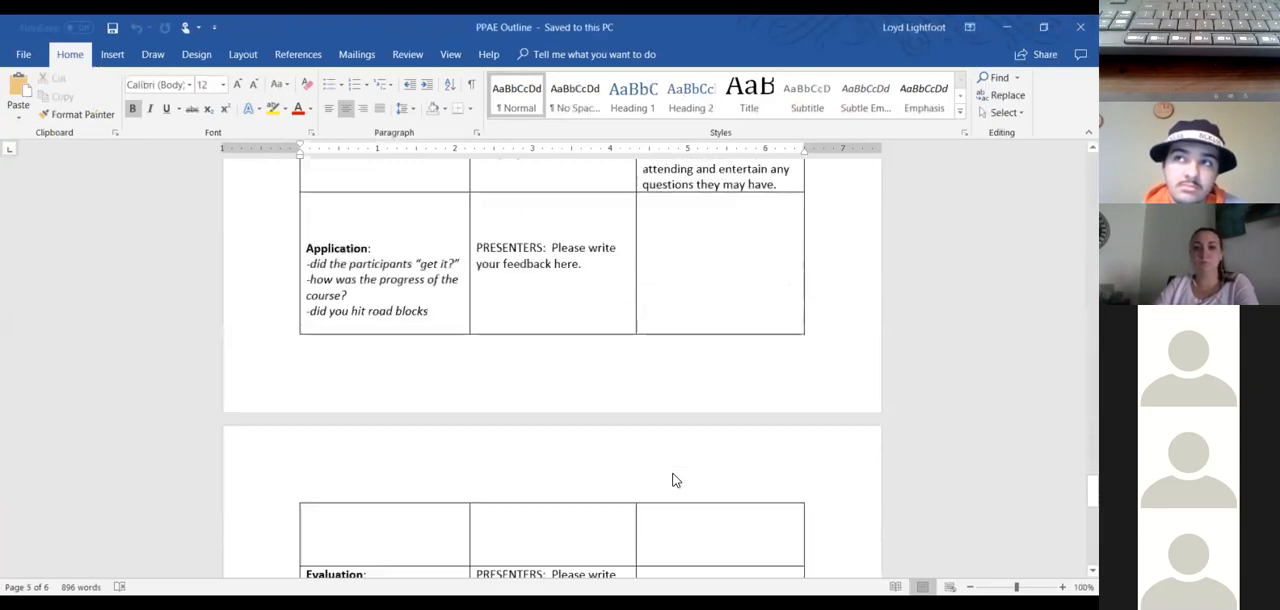
{"action": "scroll", "scroll_direction": "down", "scroll_amount": 3}
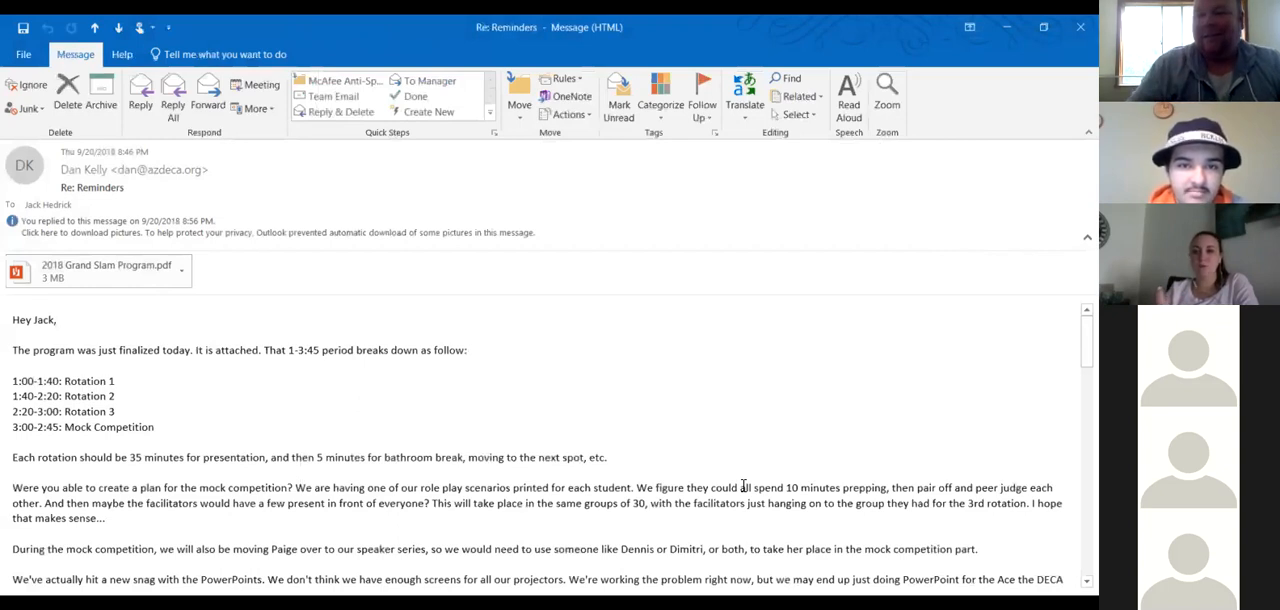
{"action": "mouse_move", "coordinate": [398, 260]}
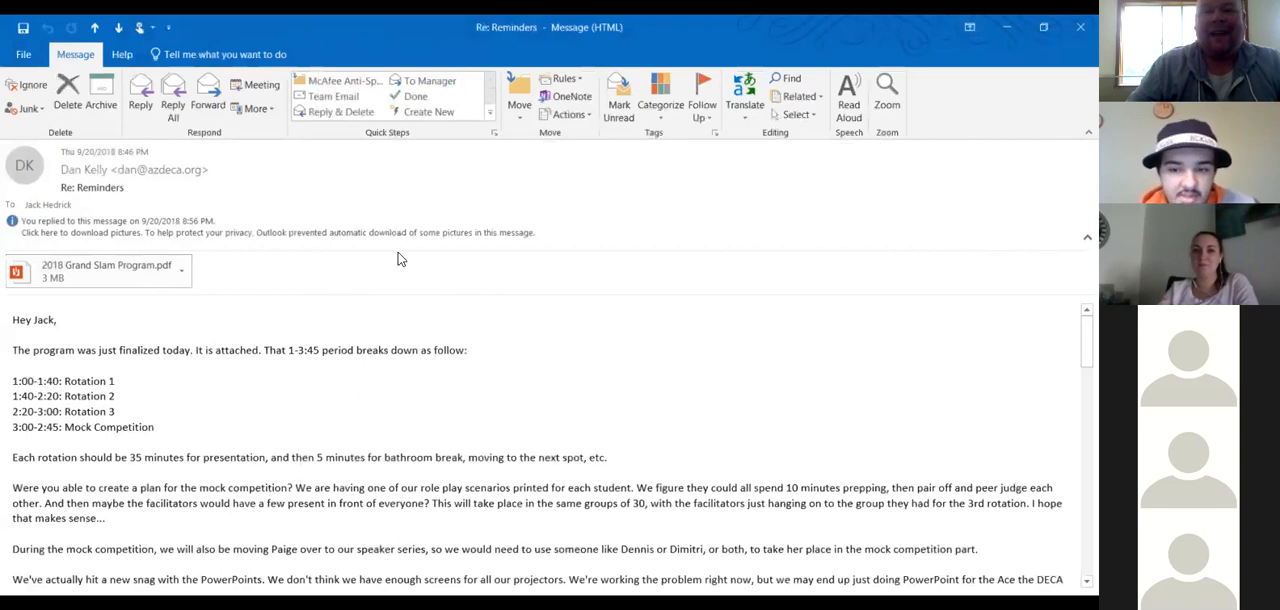
{"action": "mouse_move", "coordinate": [338, 82]}
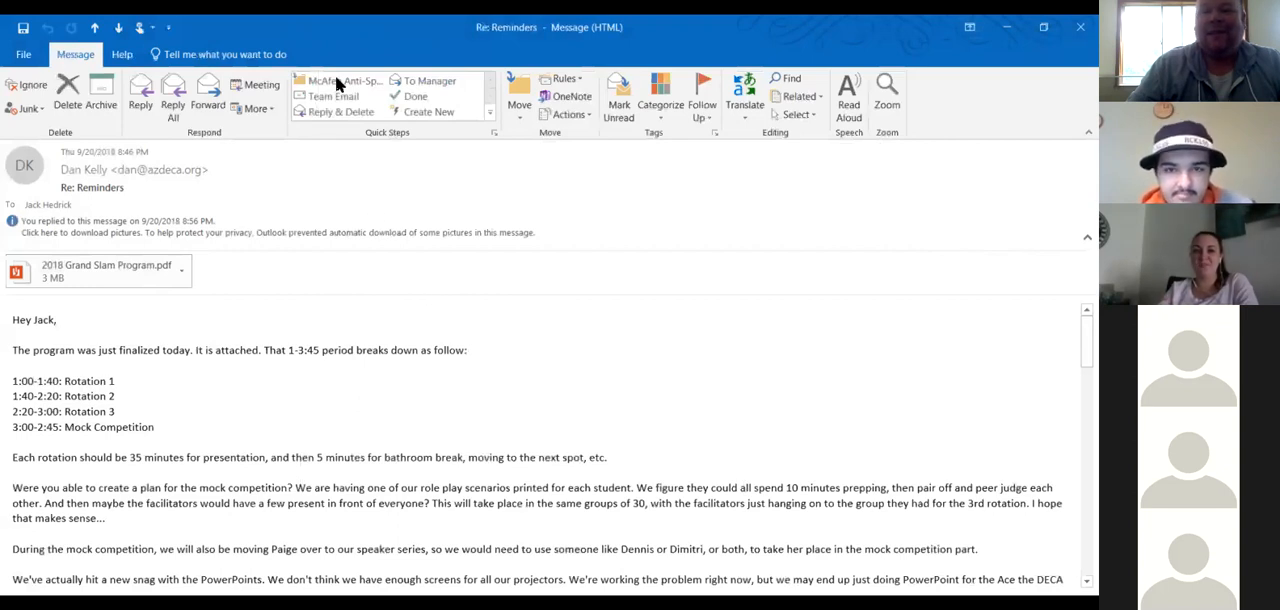
{"action": "mouse_move", "coordinate": [612, 84]}
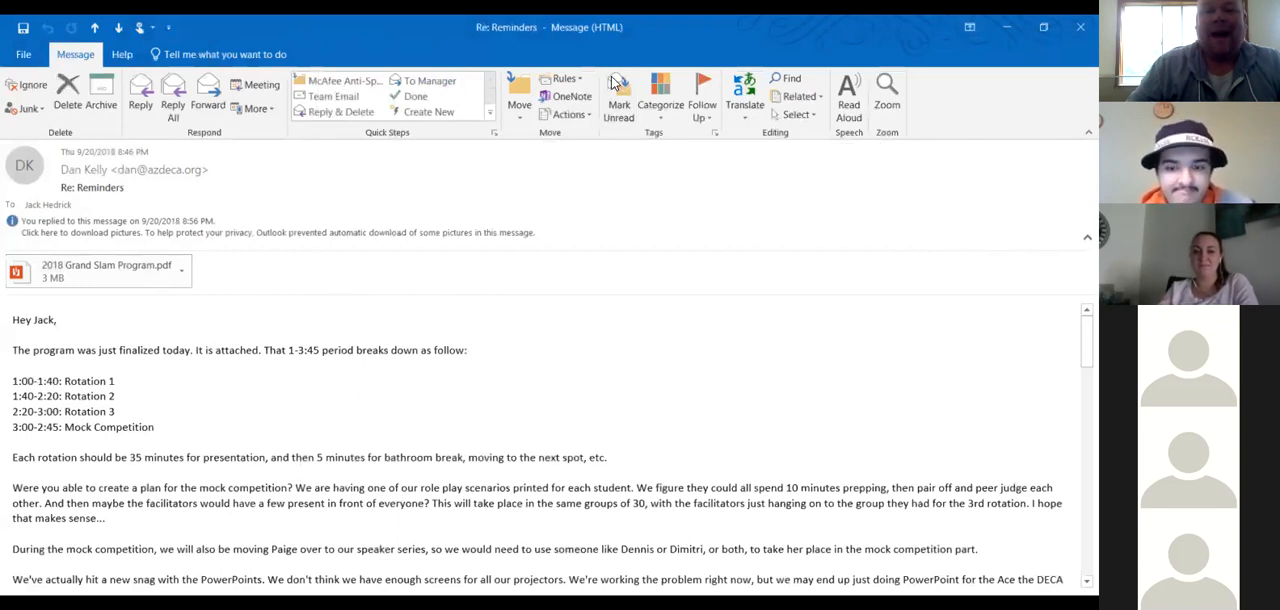